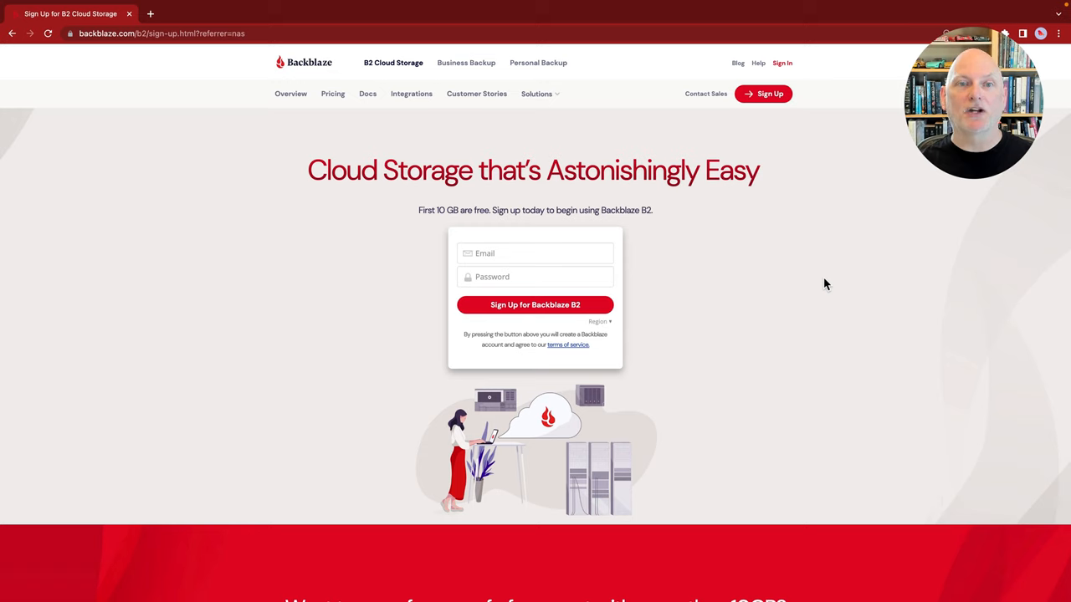
type("demo@example.com")
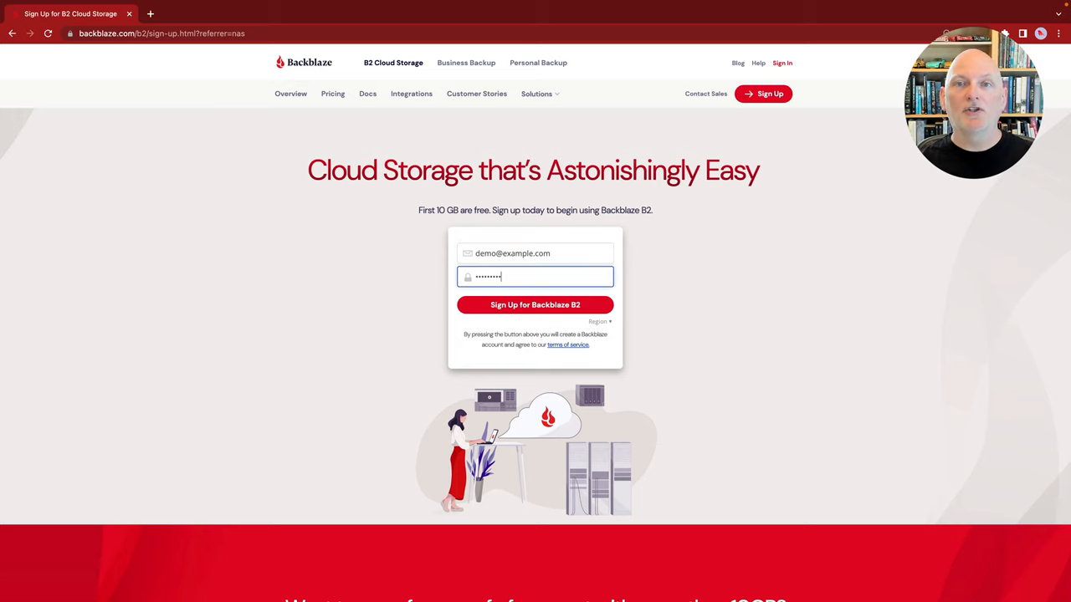
left_click(535, 305)
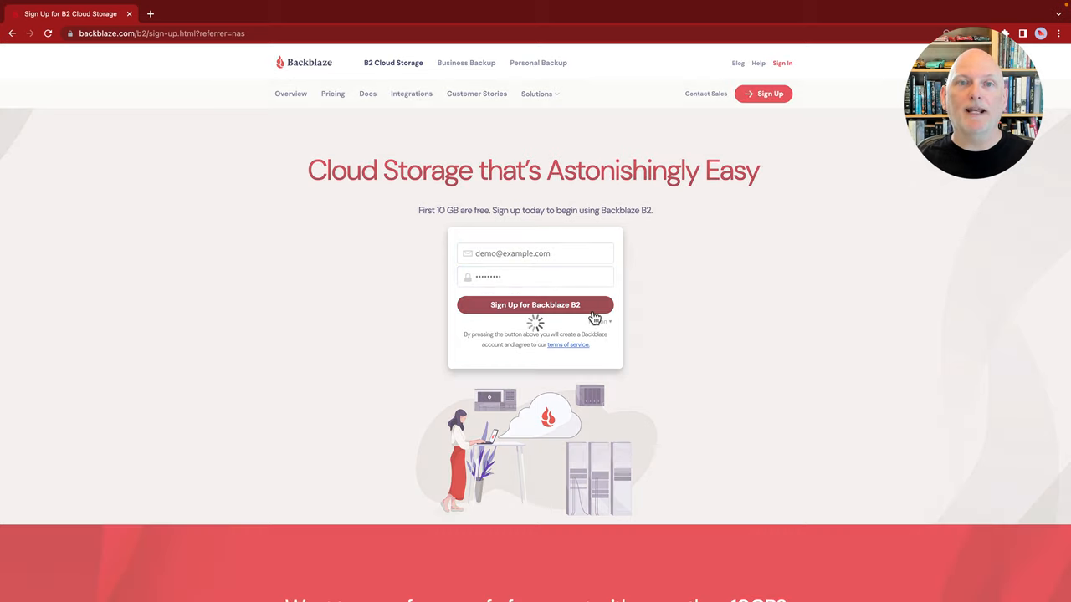
left_click(535, 305)
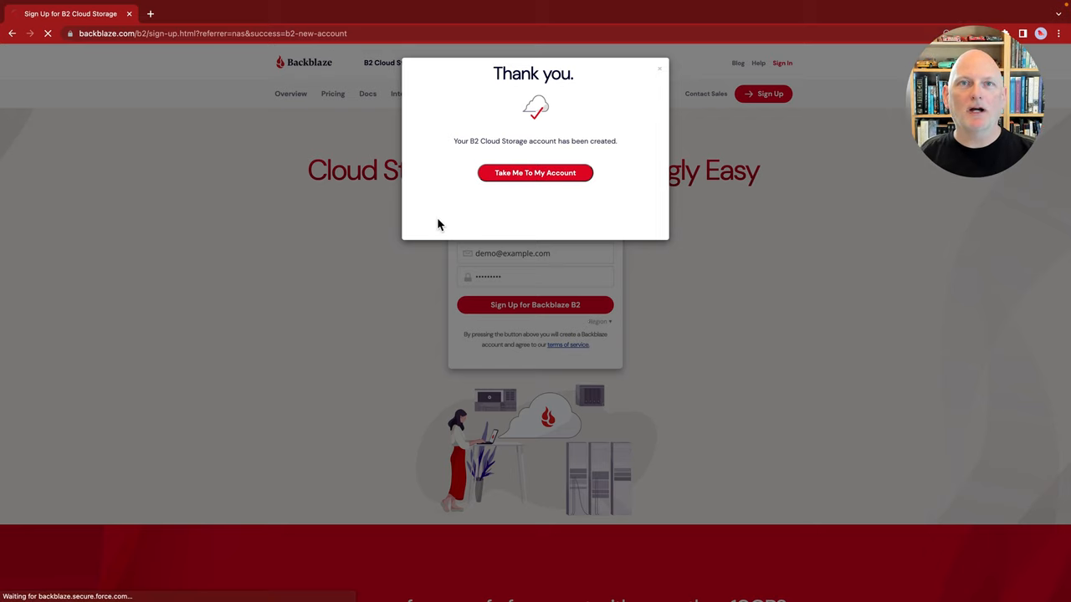
From the new account, create a private bucket named demo-synology-123.
left_click(535, 173)
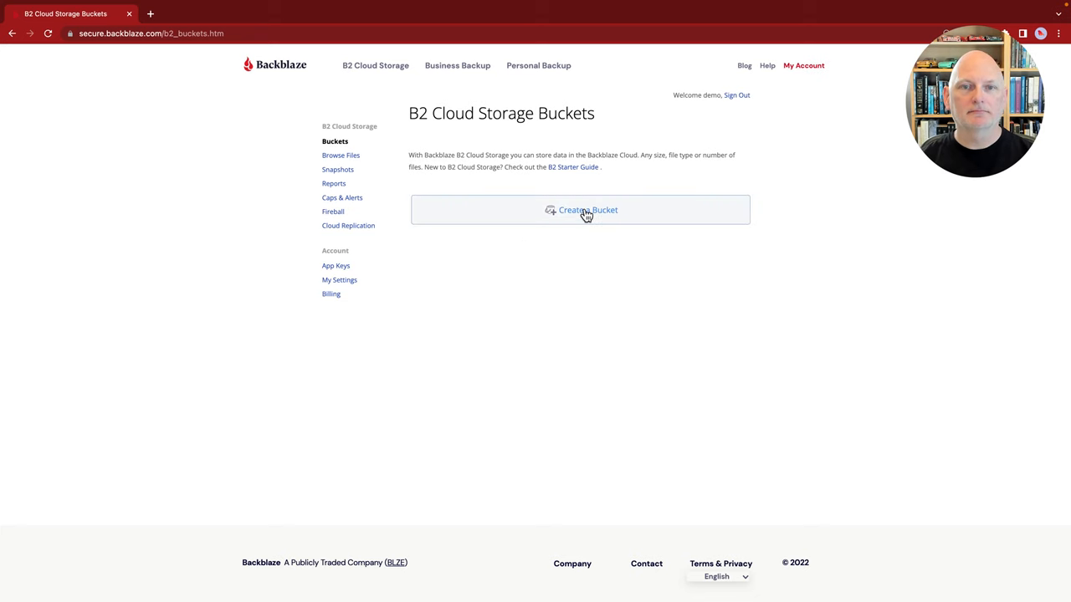
left_click(580, 210)
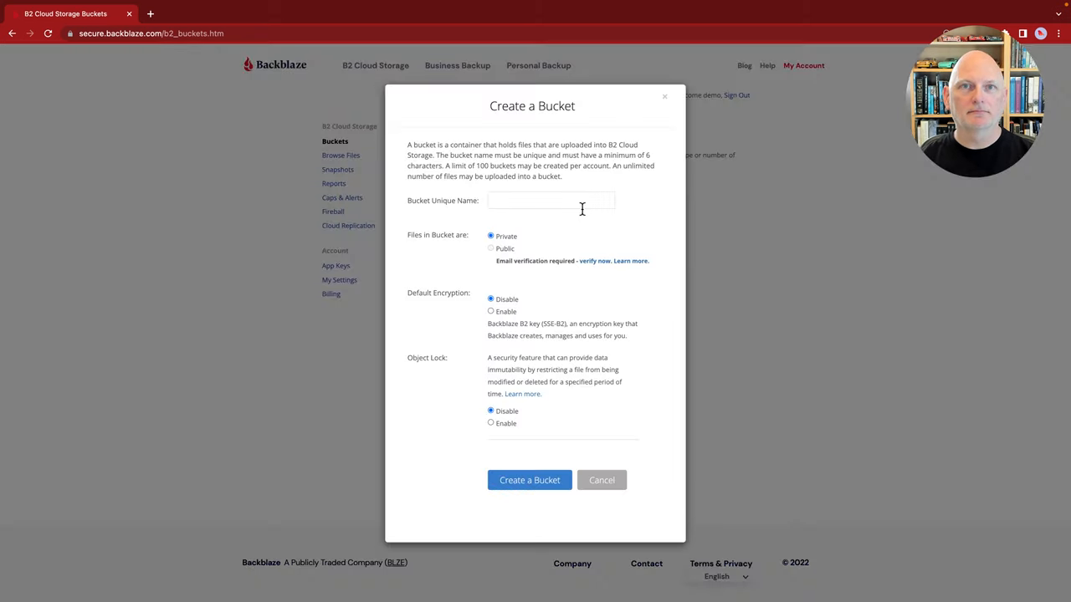
left_click(551, 201)
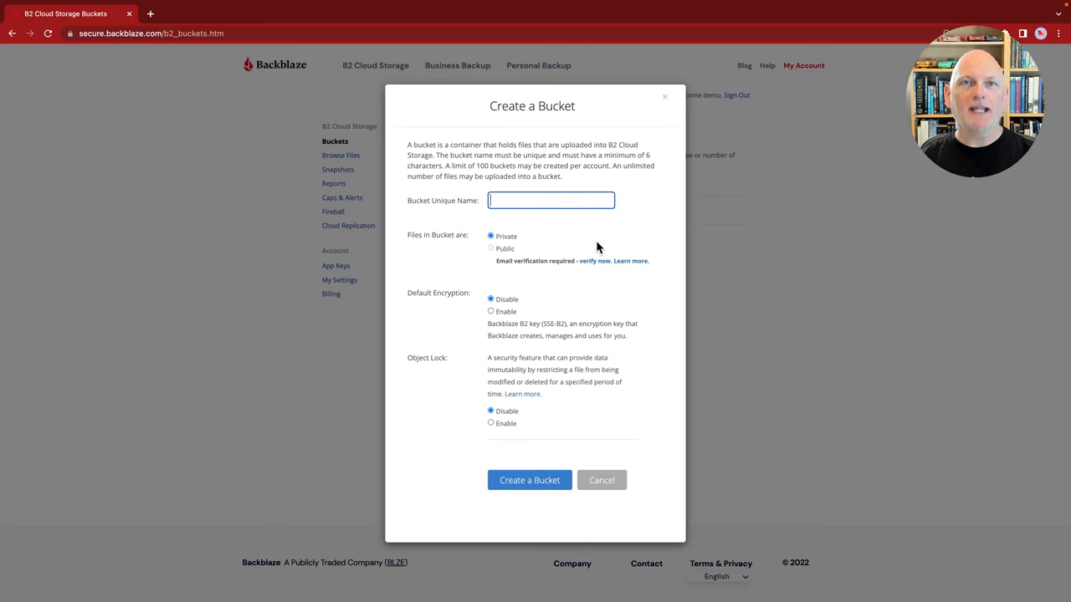
type("demo-sy")
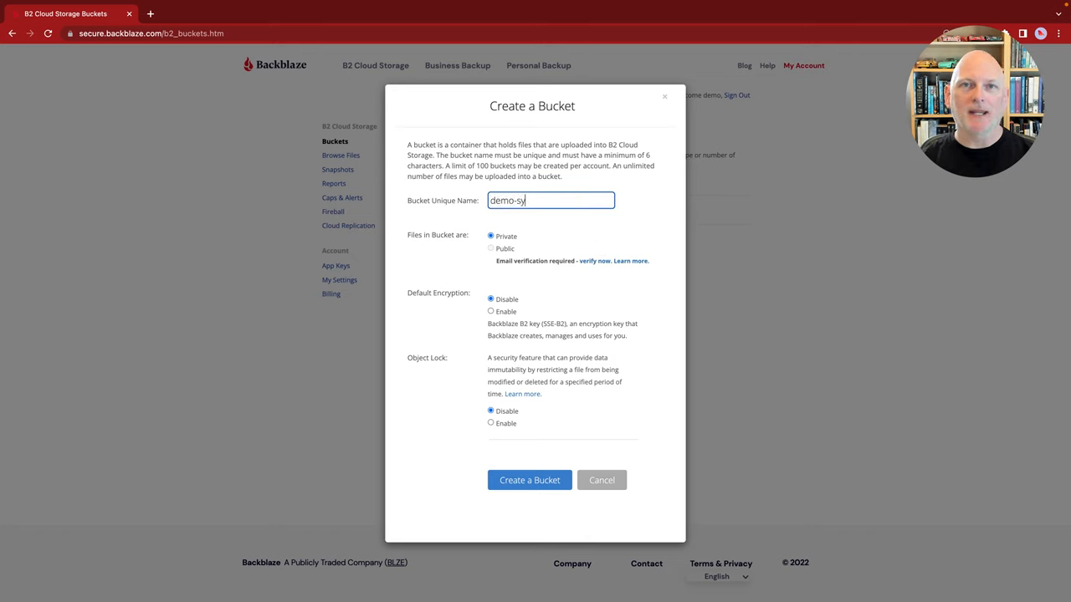
type("nology-1")
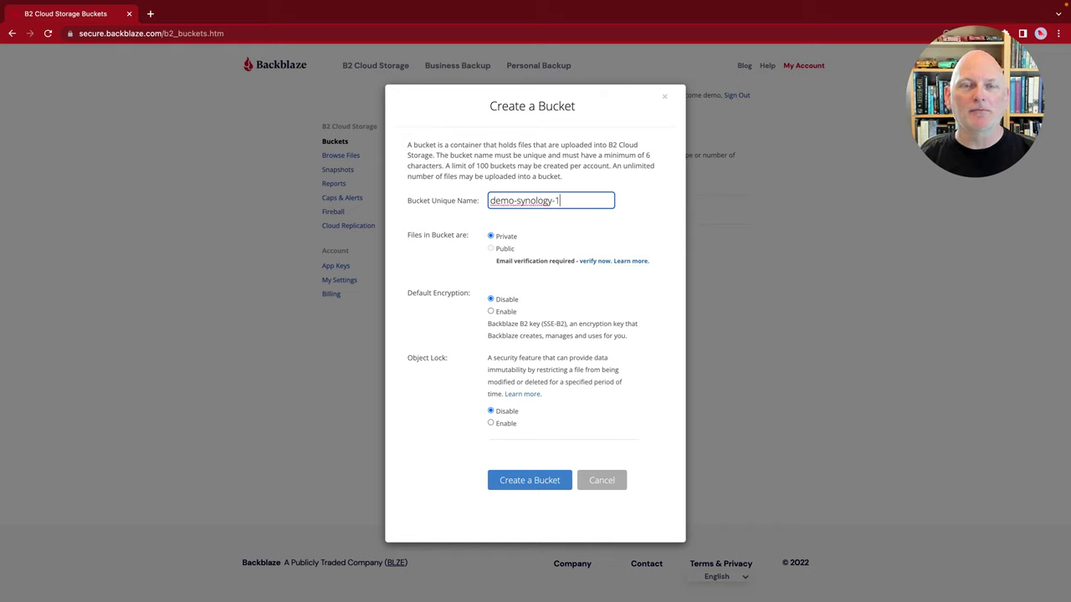
type("23")
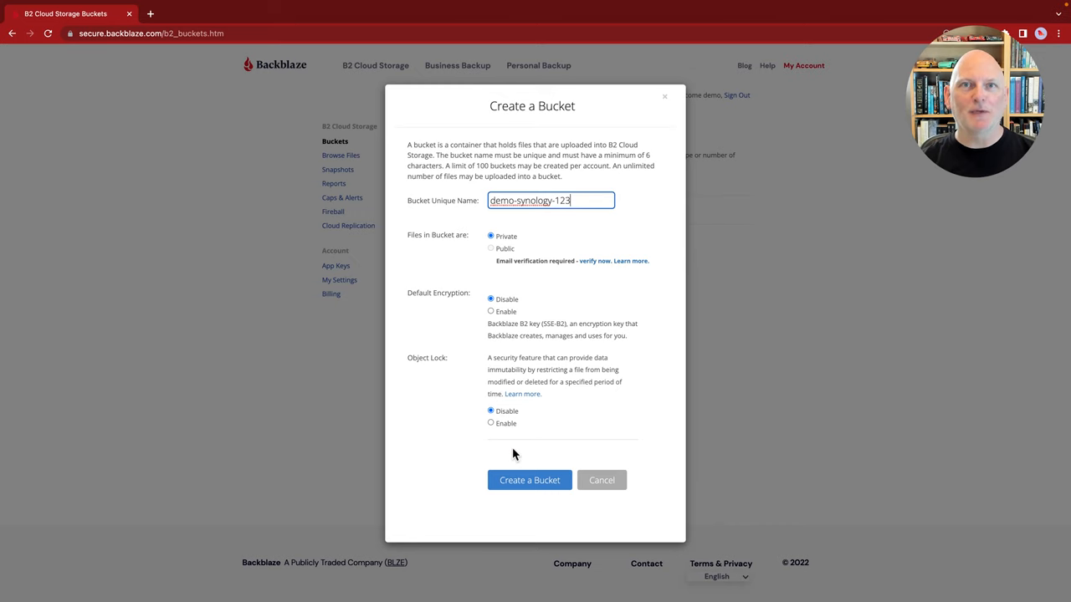
left_click(529, 479)
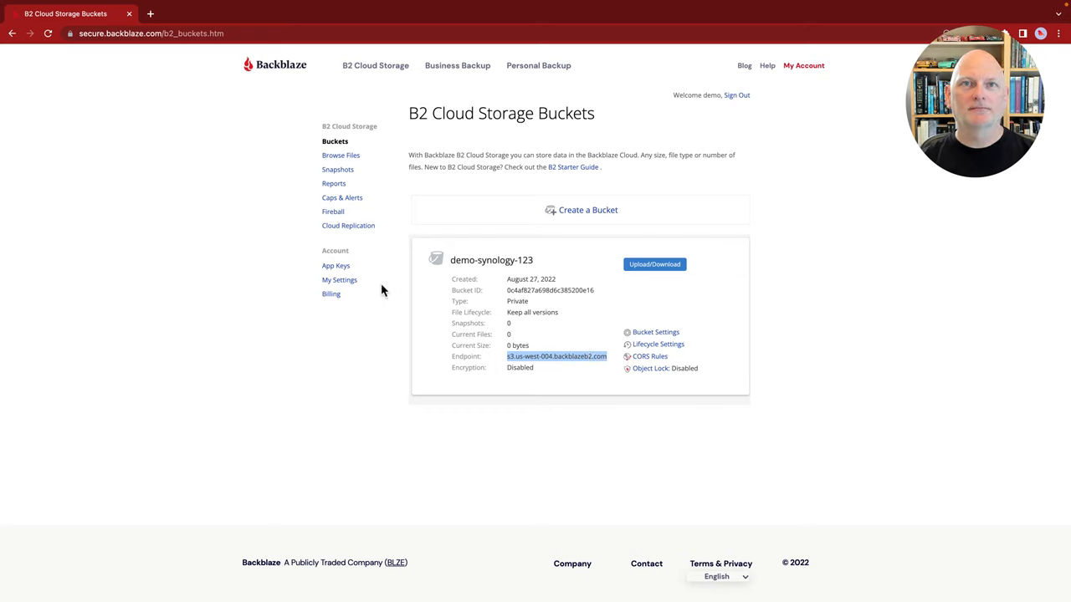
Start a new application key on the App Keys page and name it demo-synology-123.
left_click(334, 264)
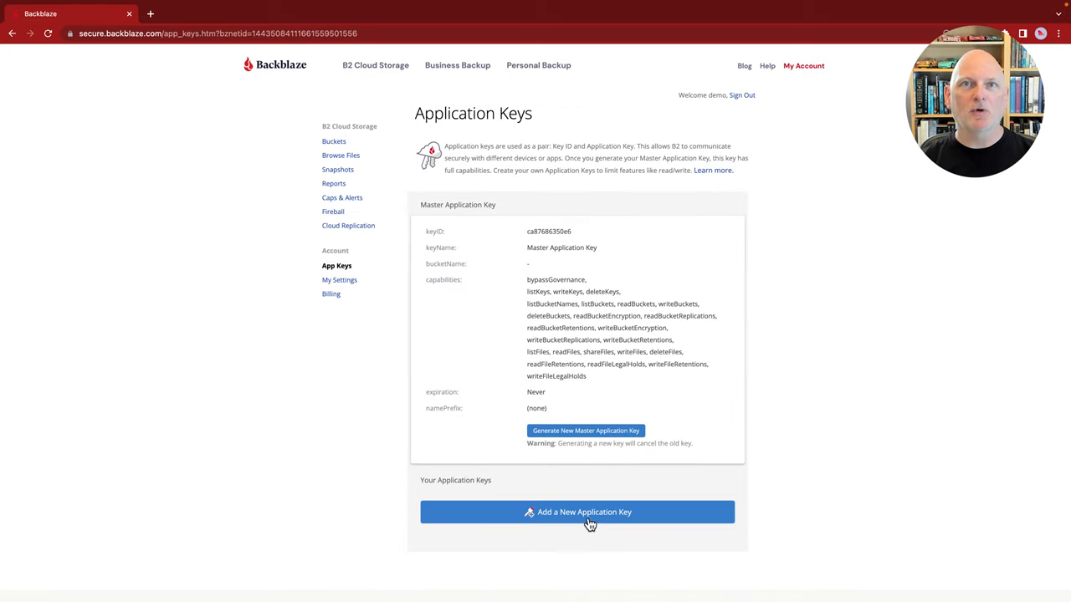
left_click(578, 512)
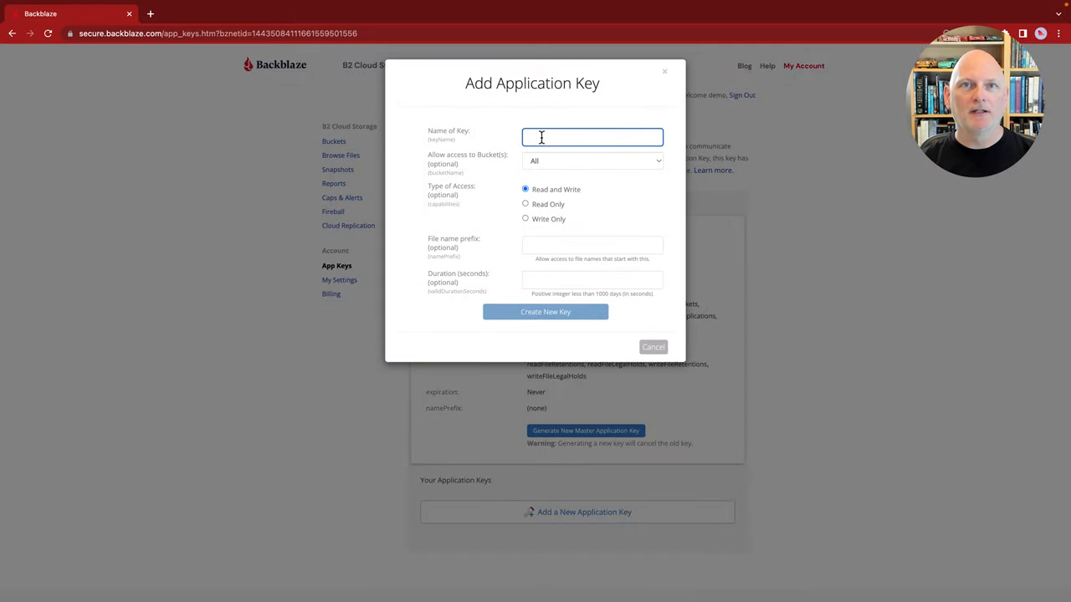
type("demo-synology")
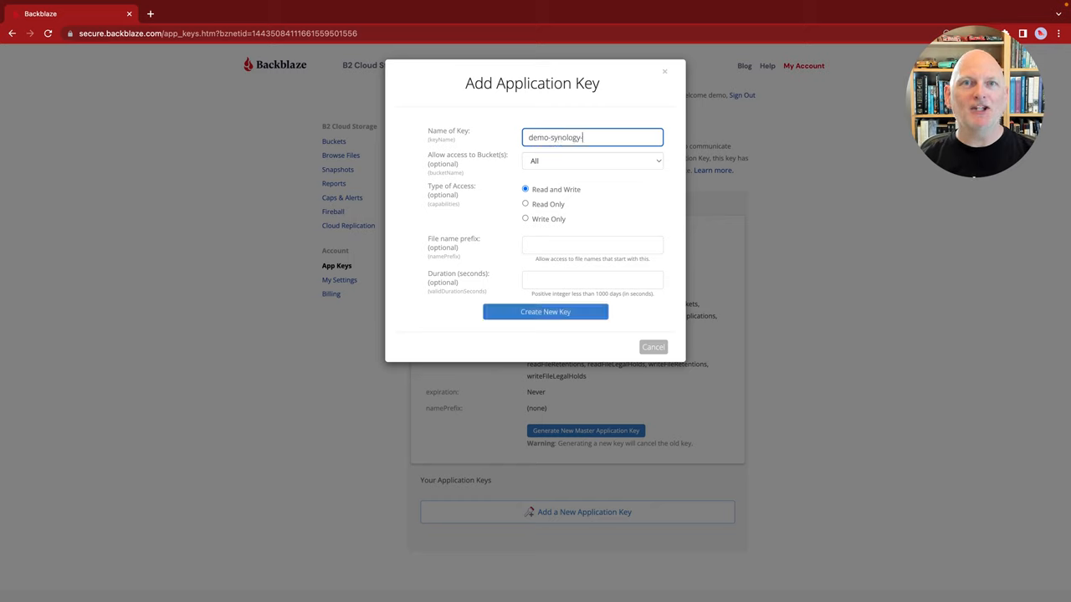
type("-123")
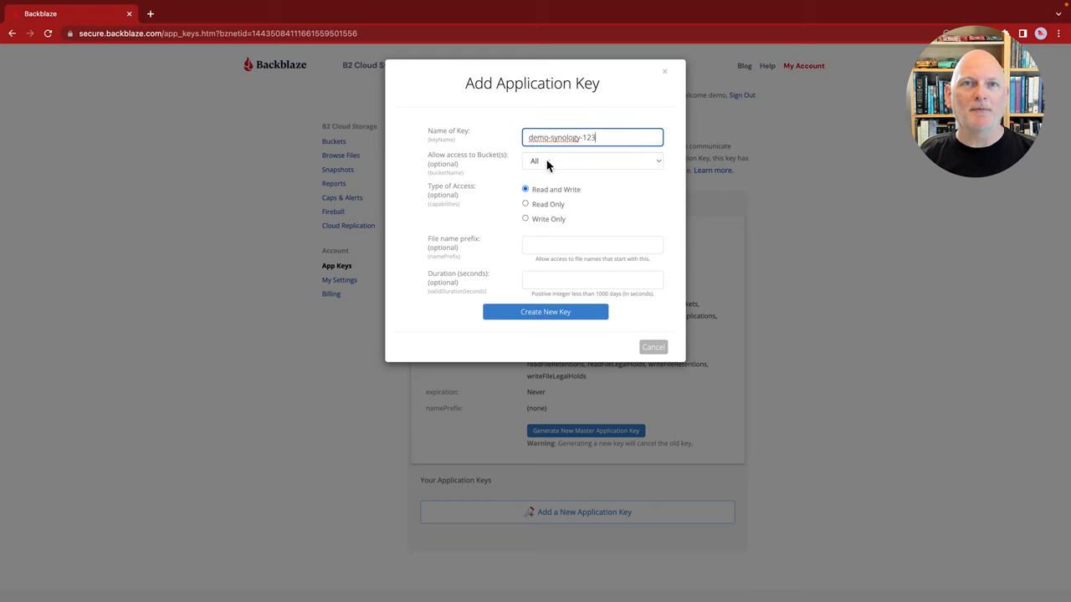
Restrict the key to bucket demo-synology-123, allow listing all bucket names, and create it.
left_click(592, 160)
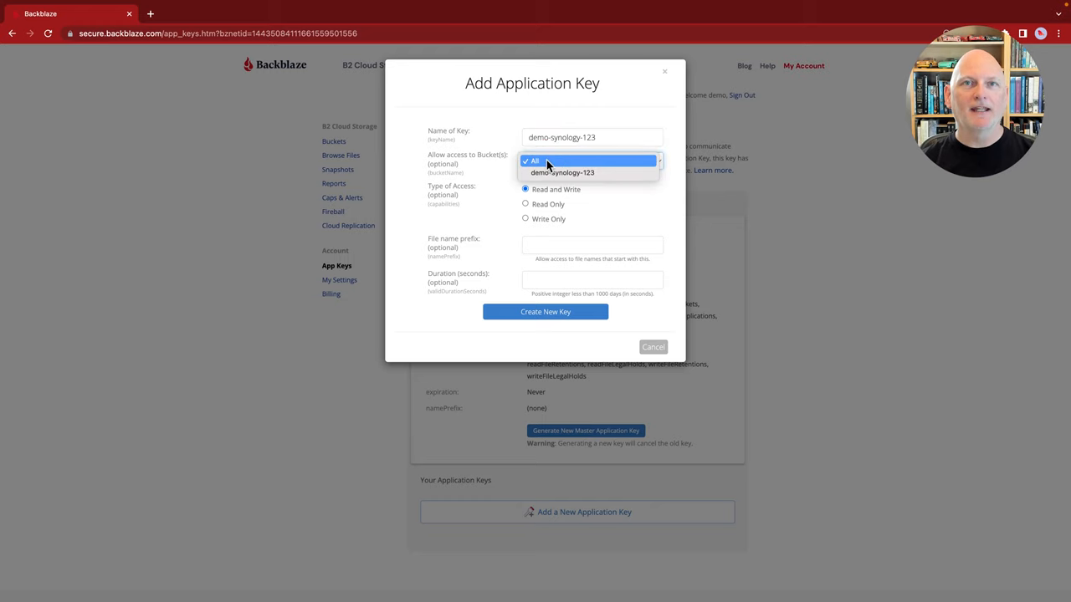
mouse_move(576, 172)
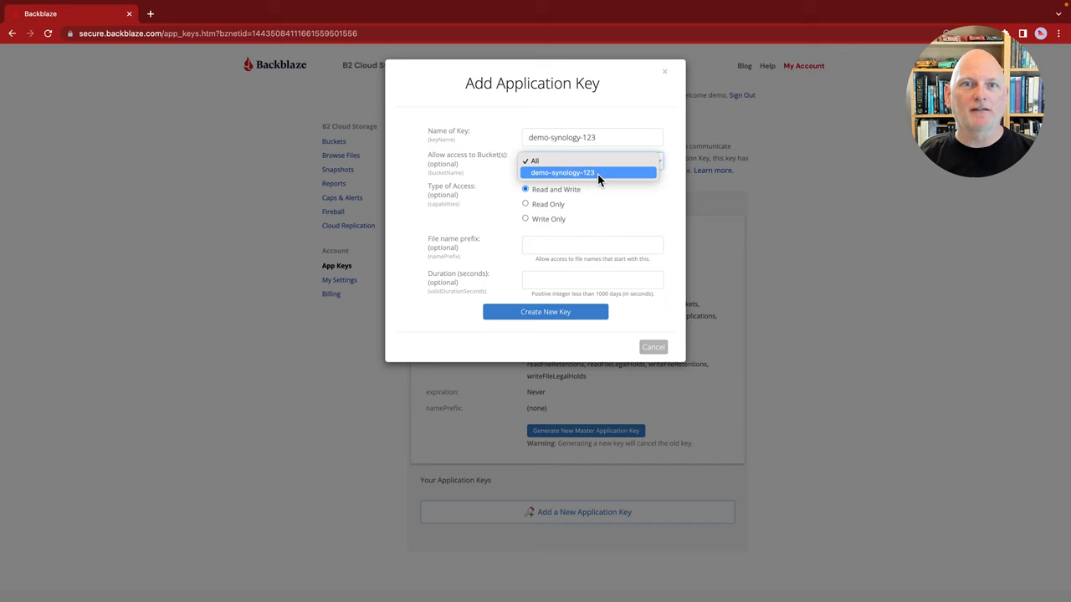
left_click(589, 172)
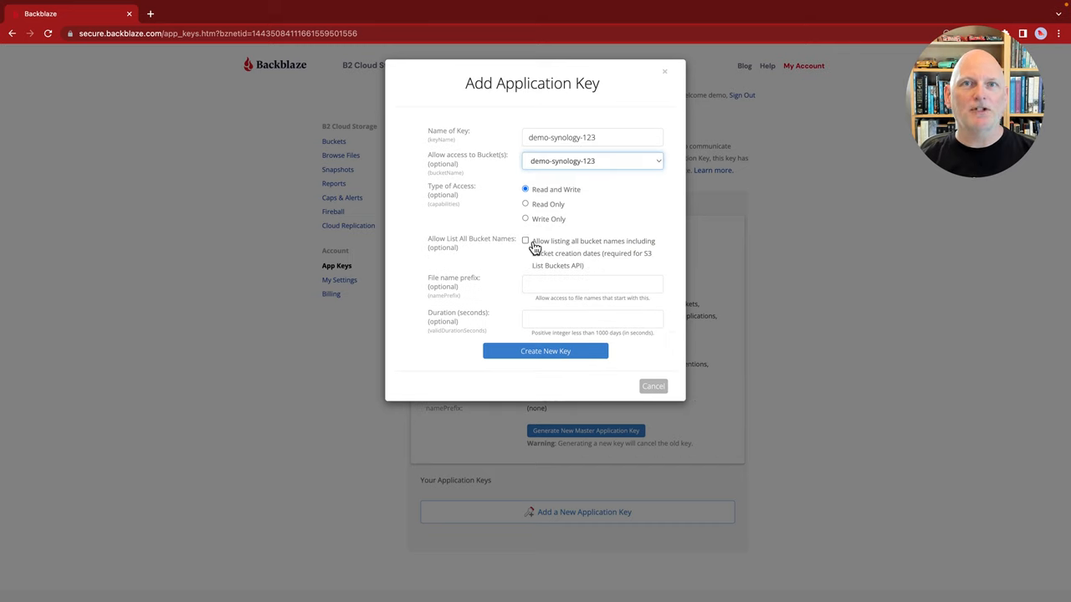
left_click(526, 240)
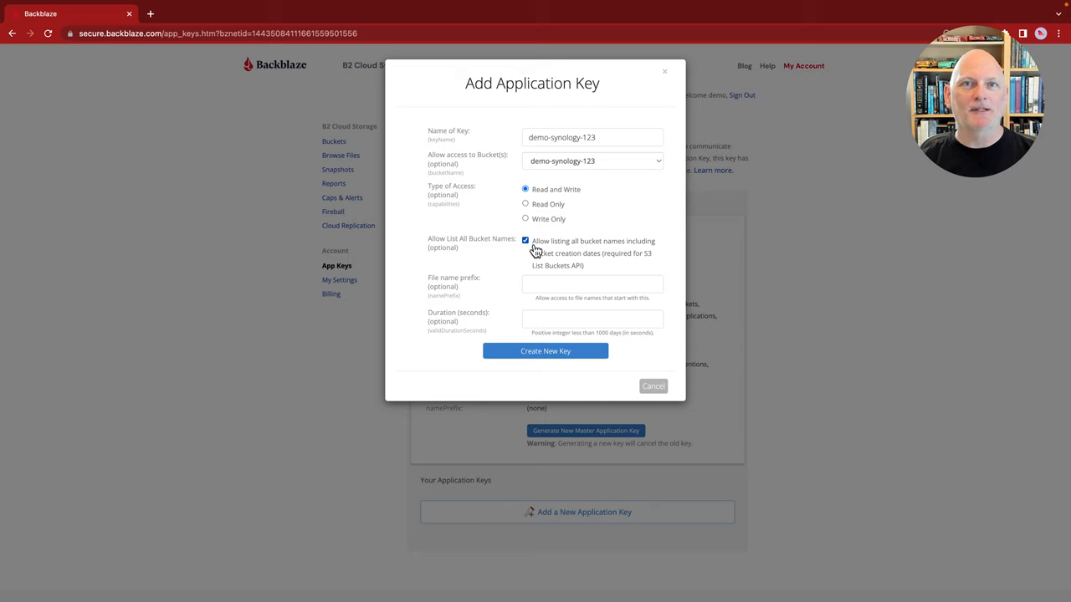
mouse_move(545, 351)
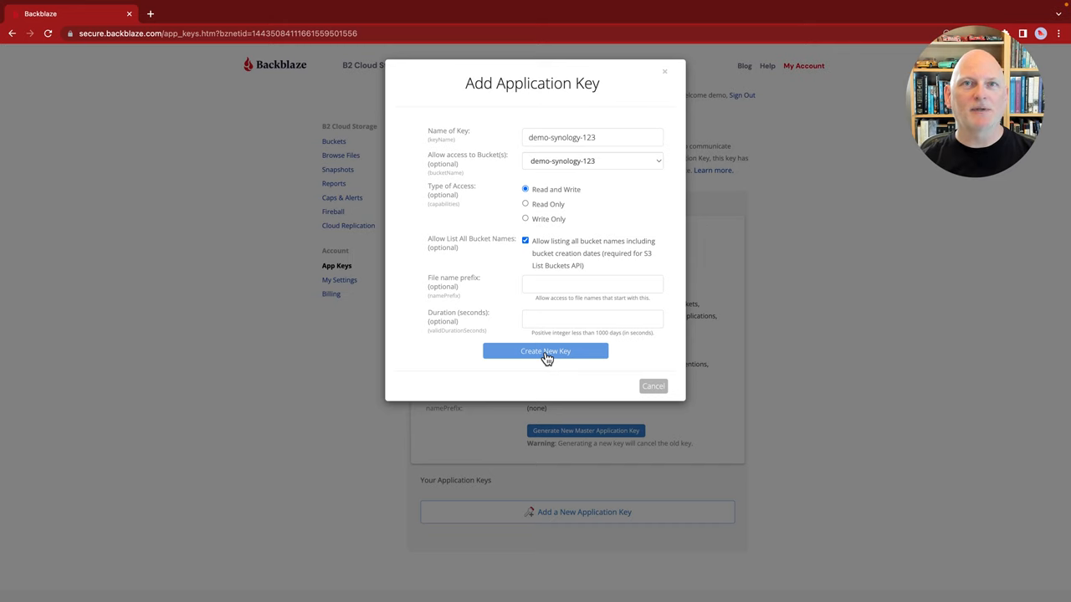
left_click(546, 352)
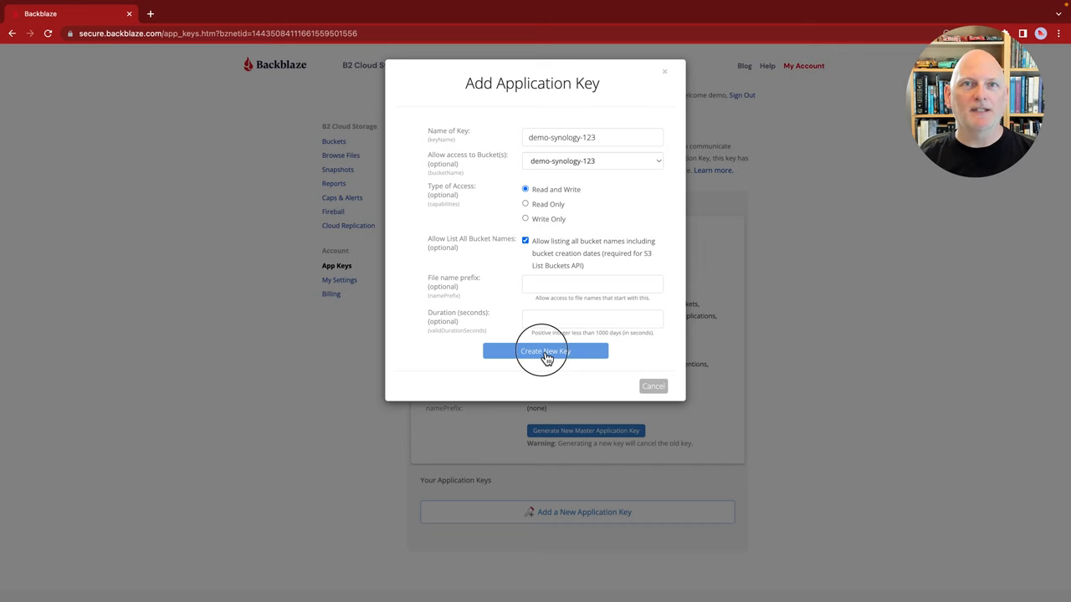
left_click(546, 352)
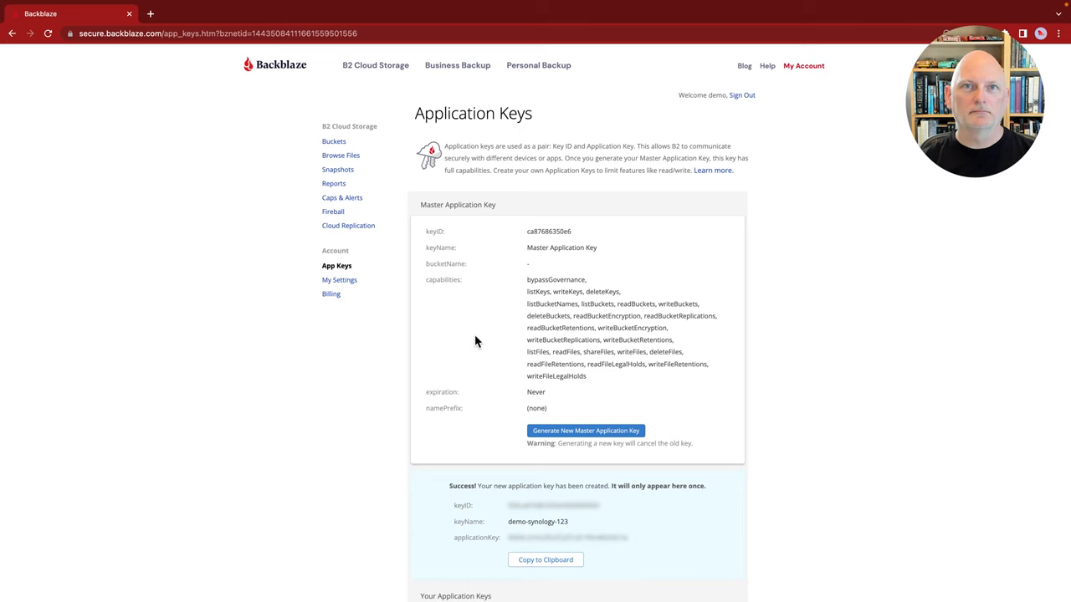
scroll("down", 3)
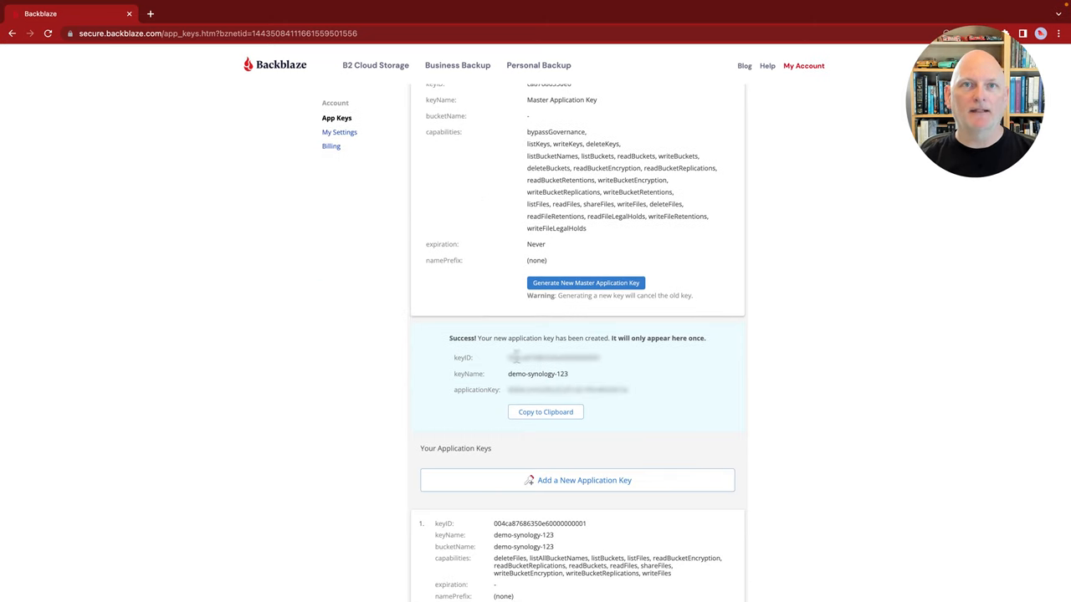
mouse_move(505, 373)
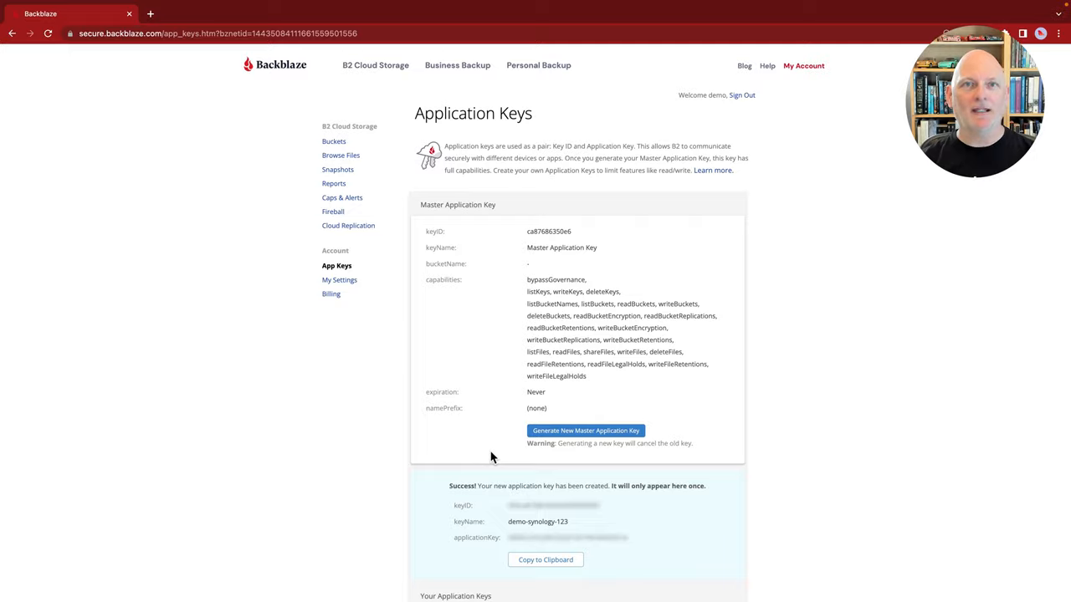
left_click(207, 13)
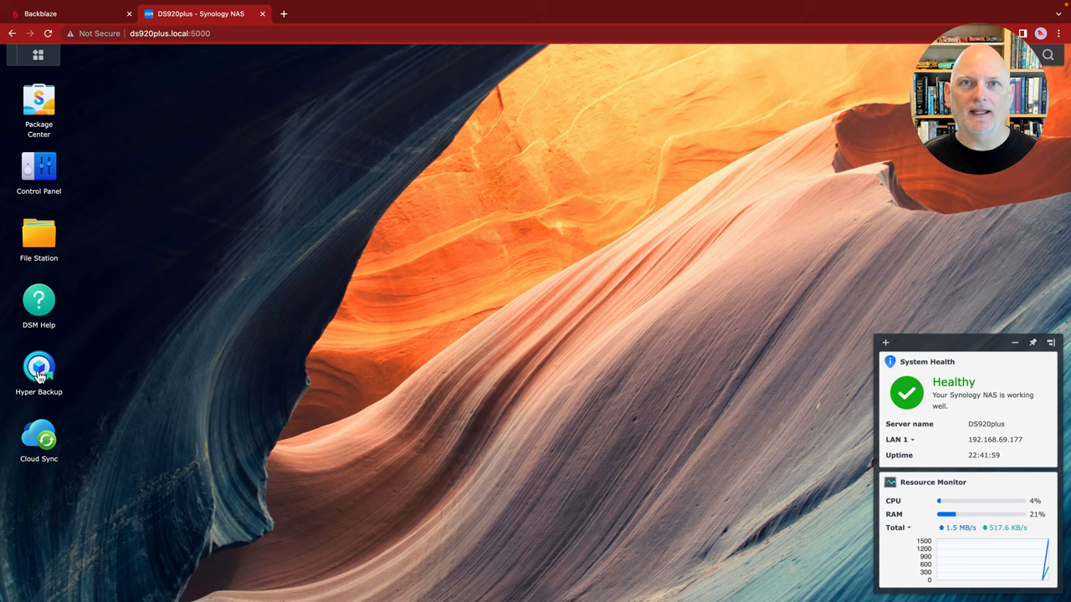
mouse_move(40, 375)
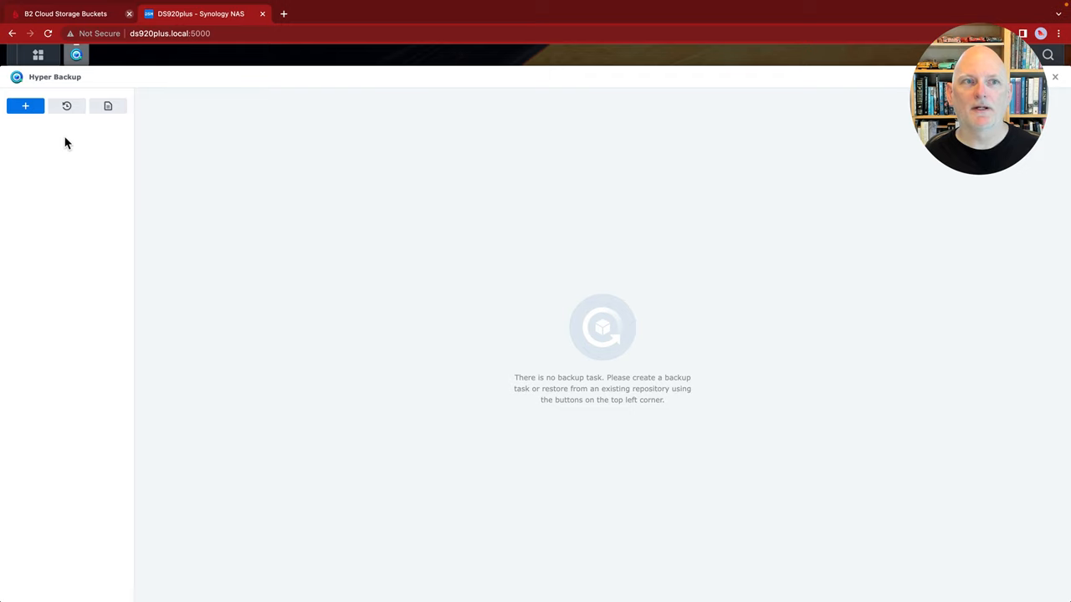
Start a new data backup task in Hyper Backup, reaching the destination choices.
left_click(27, 105)
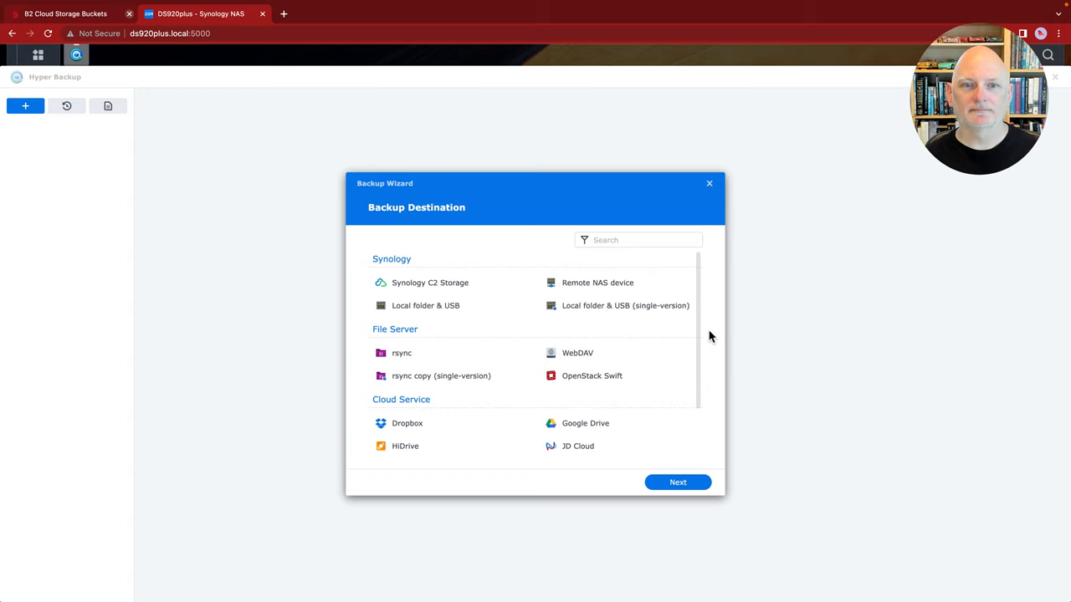
Choose S3 Storage with custom server s3.us-west-004.backblazeb2.com as the destination.
scroll("down", 3)
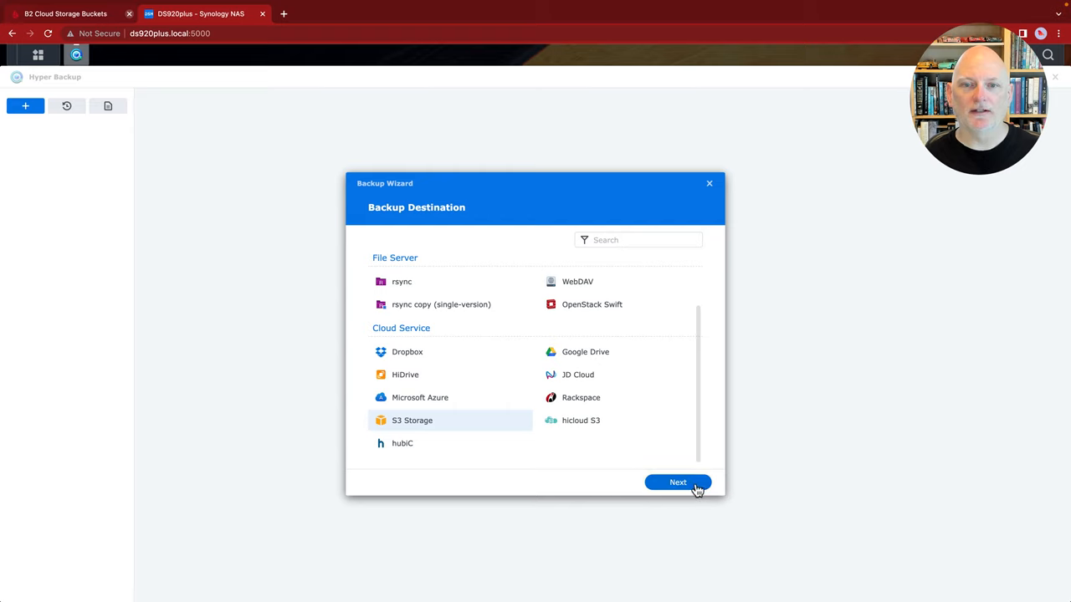
left_click(677, 482)
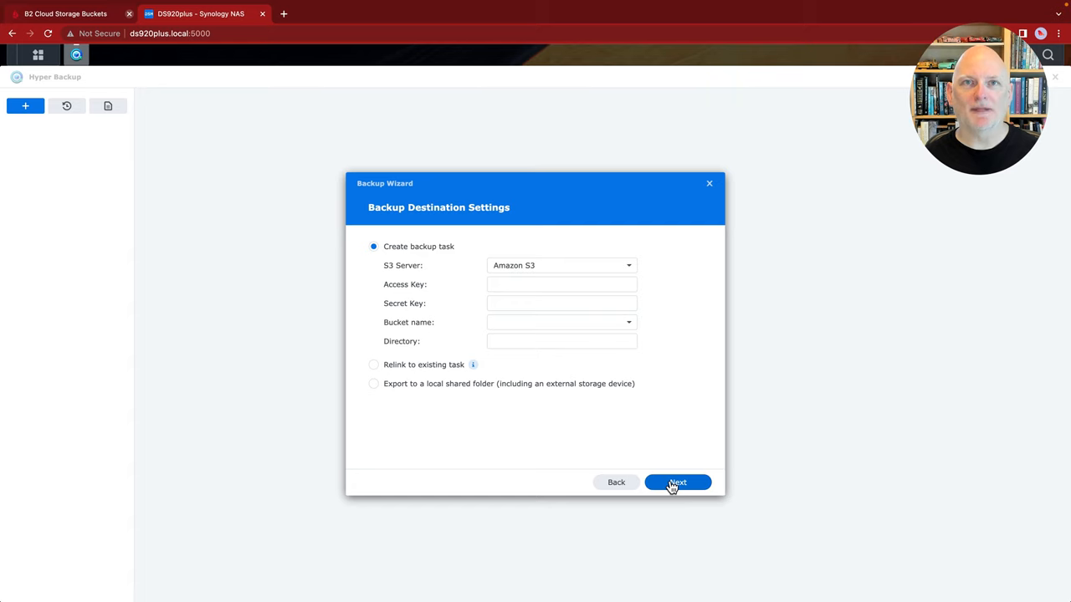
mouse_move(494, 324)
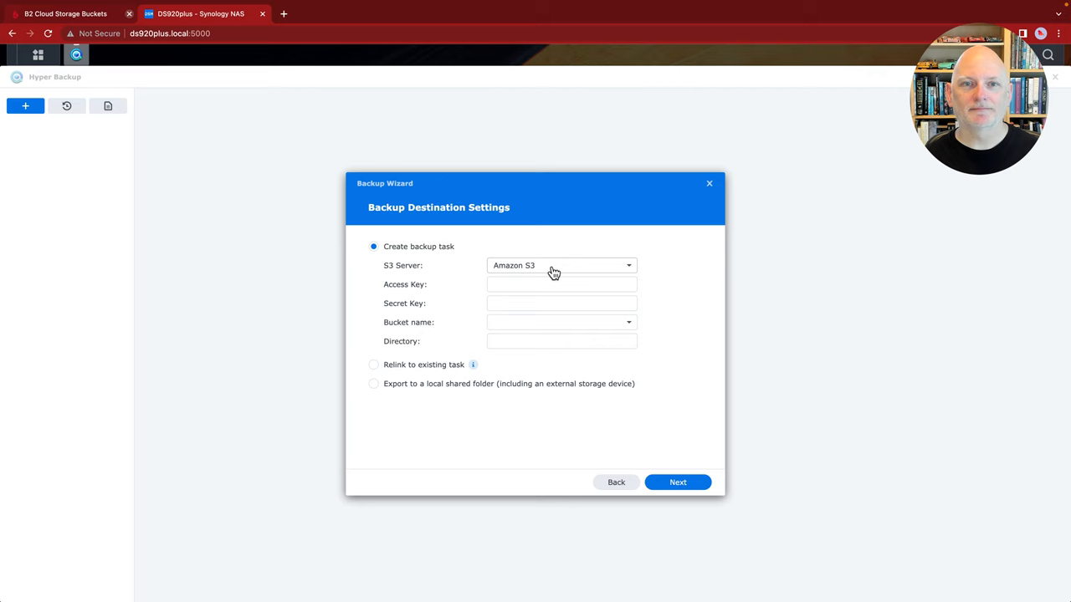
left_click(561, 264)
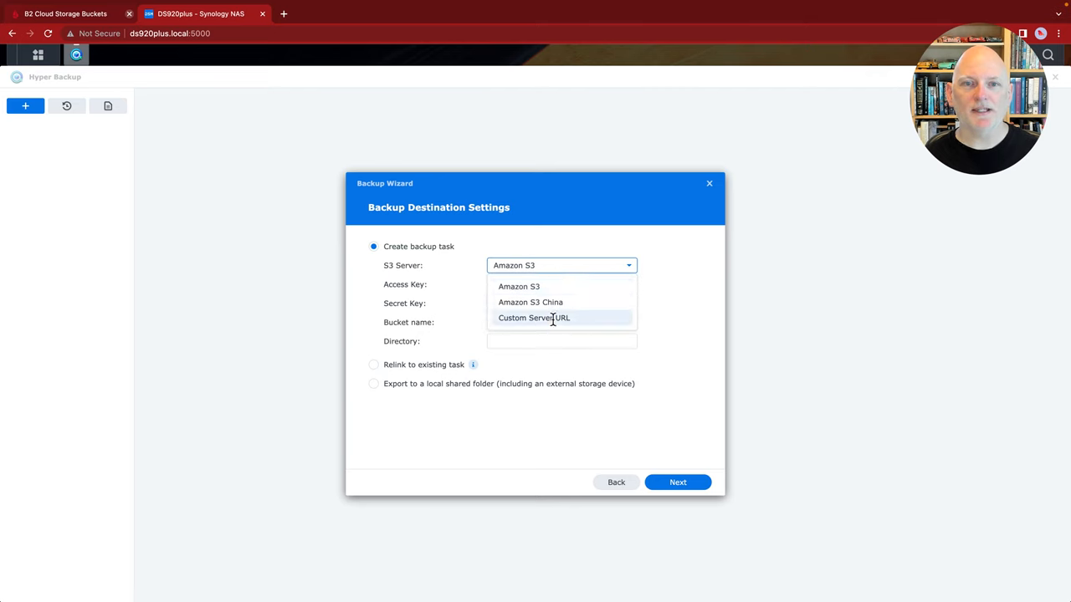
left_click(533, 318)
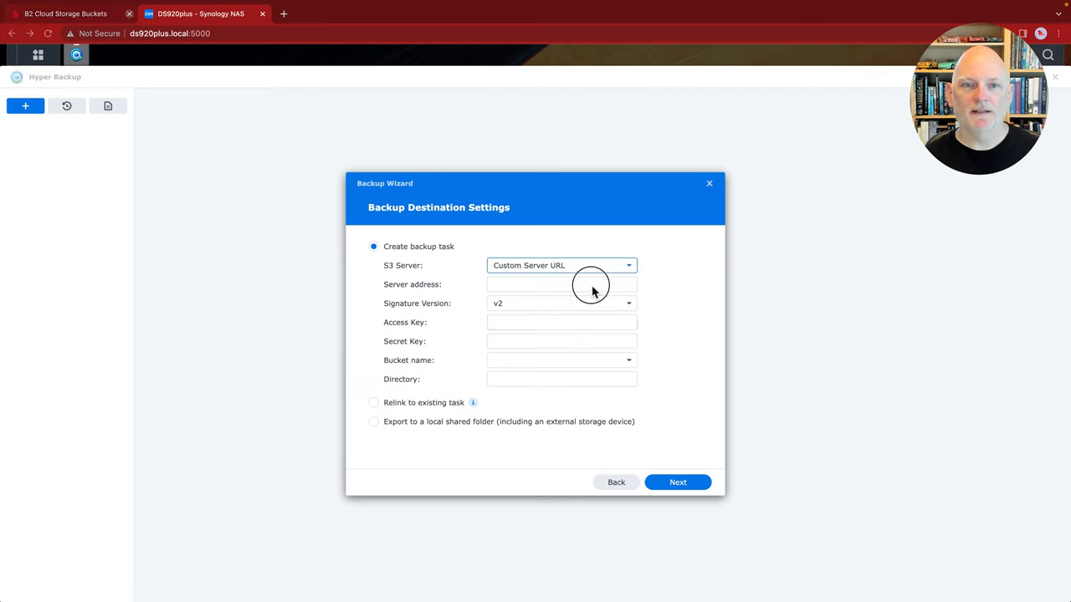
type("s3.us-west-004.backblazeb2.com")
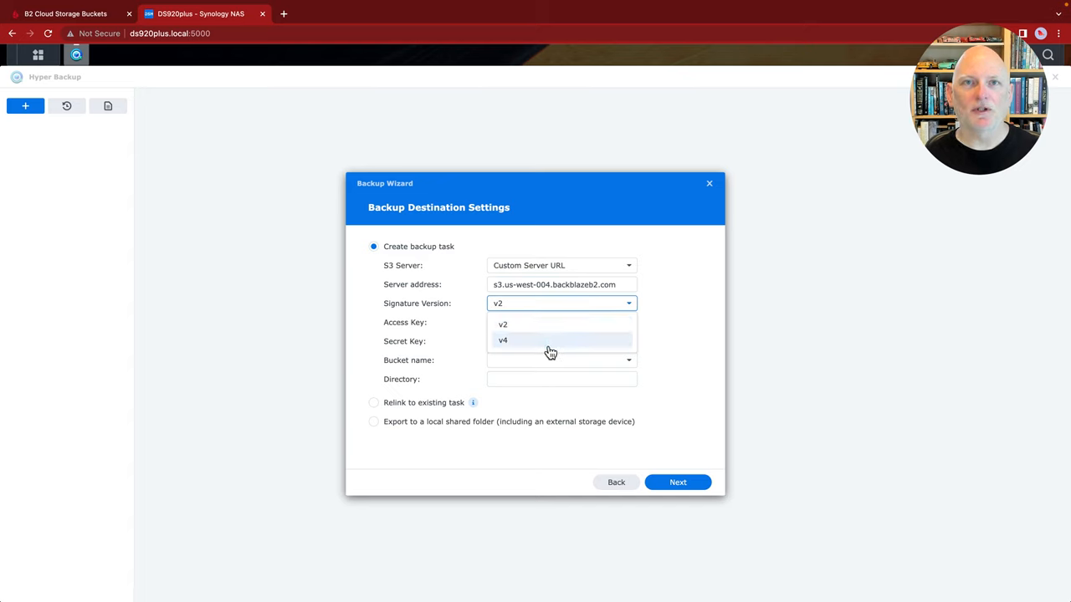
Set v4 signing, enter the access and secret keys, pick bucket demo-synology-123 and continue.
left_click(502, 341)
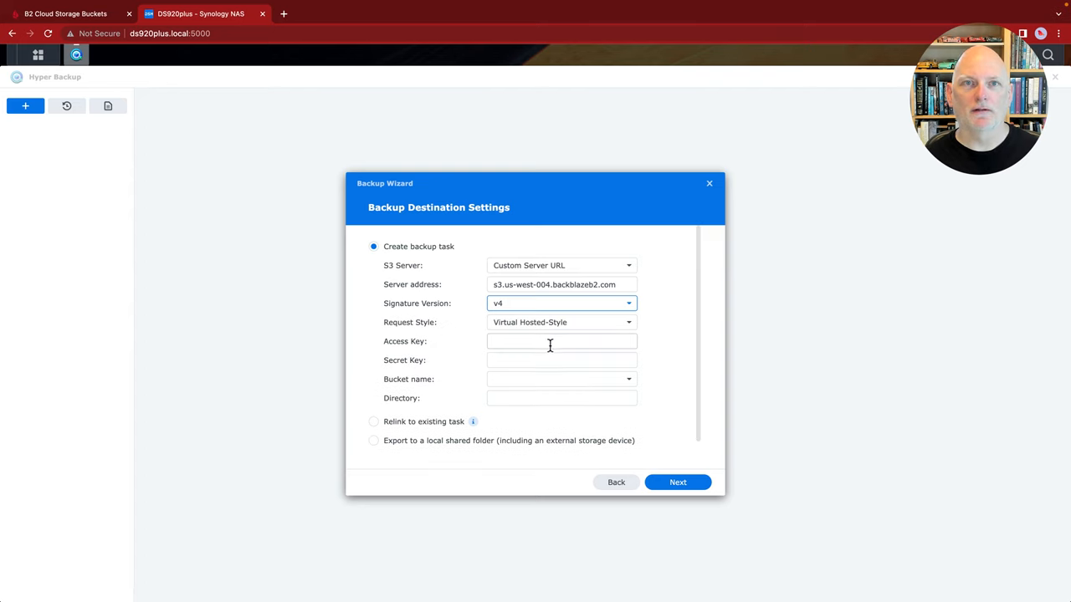
left_click(560, 341)
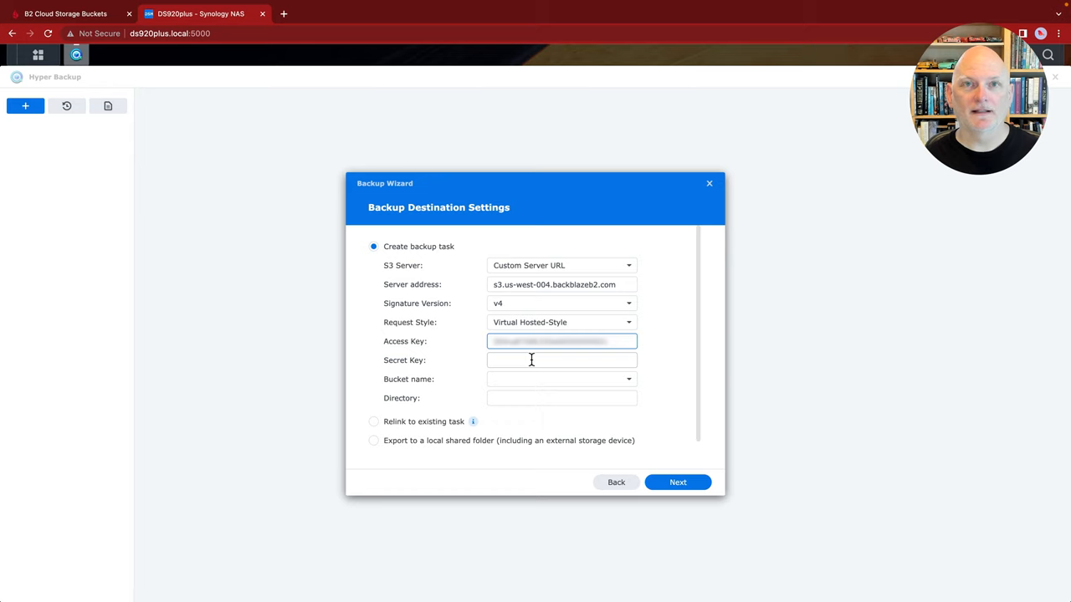
left_click(562, 360)
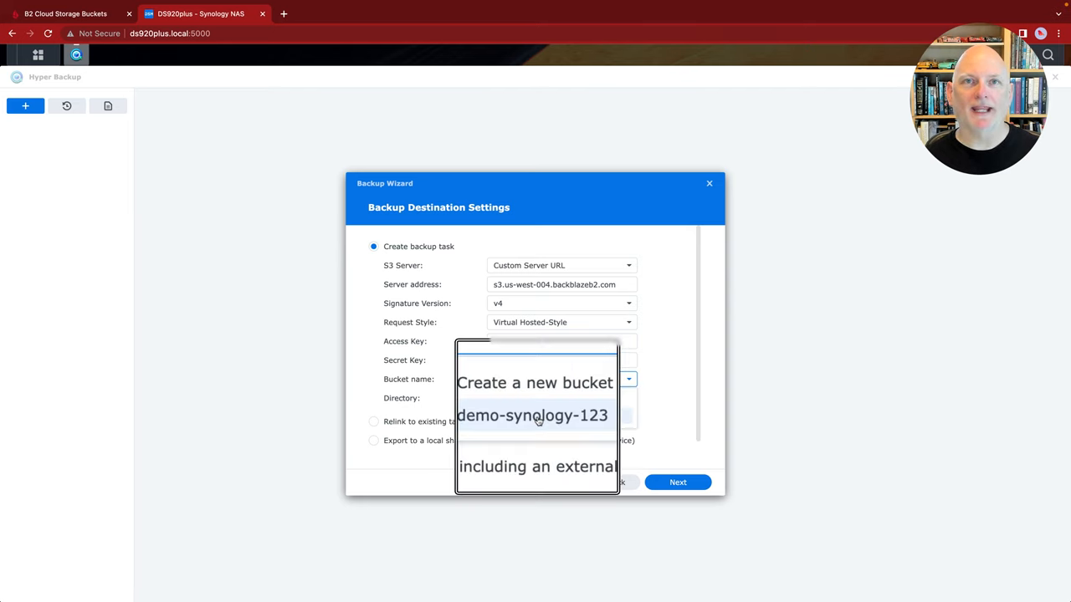
left_click(533, 415)
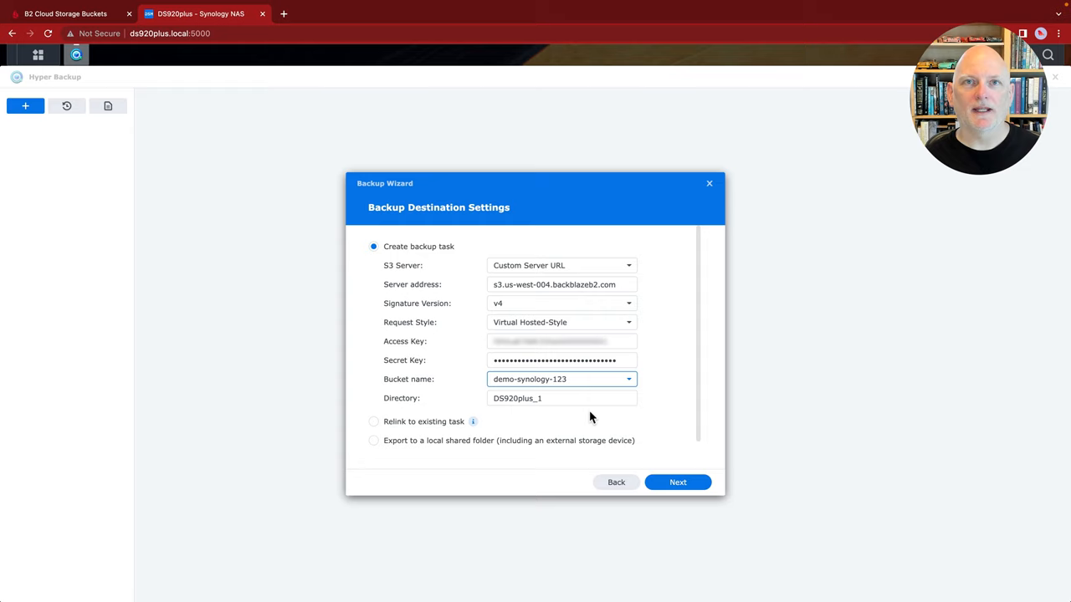
mouse_move(666, 462)
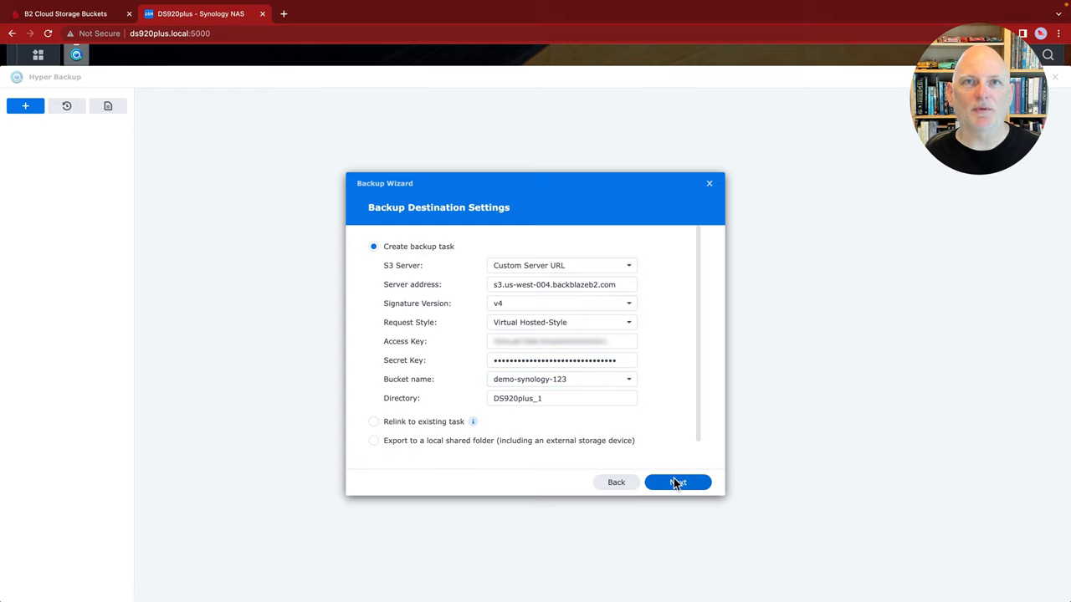
left_click(678, 482)
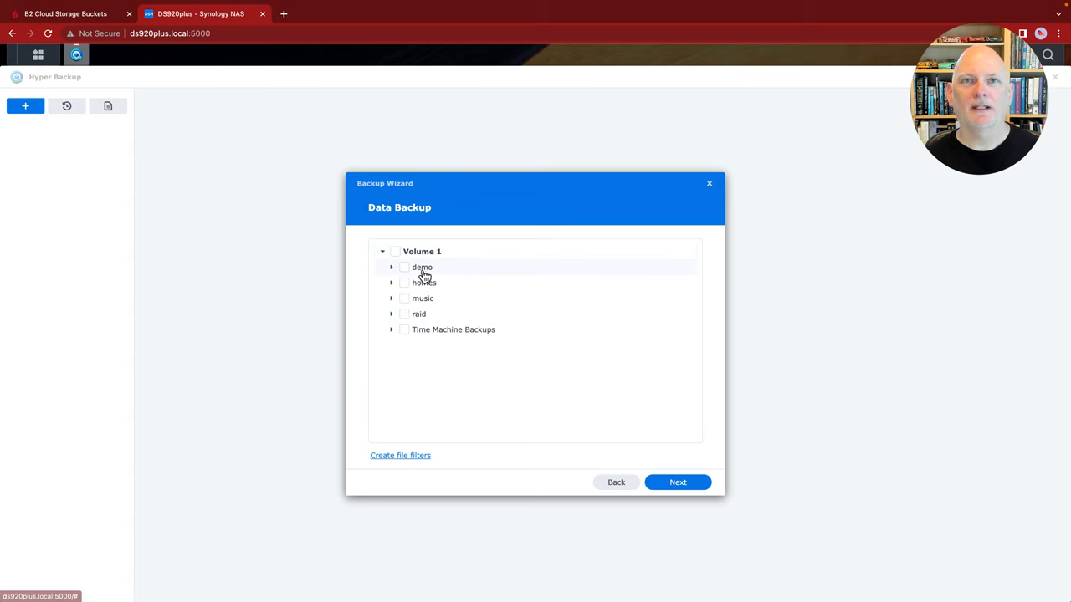
Select only the demo shared folder for backup and skip application backup.
left_click(395, 251)
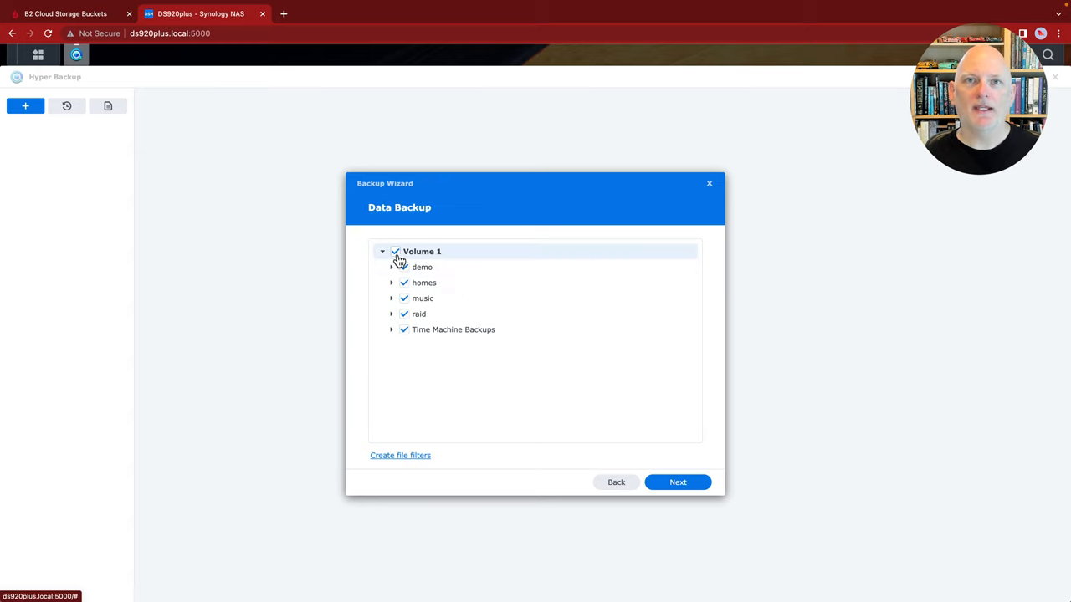
left_click(395, 250)
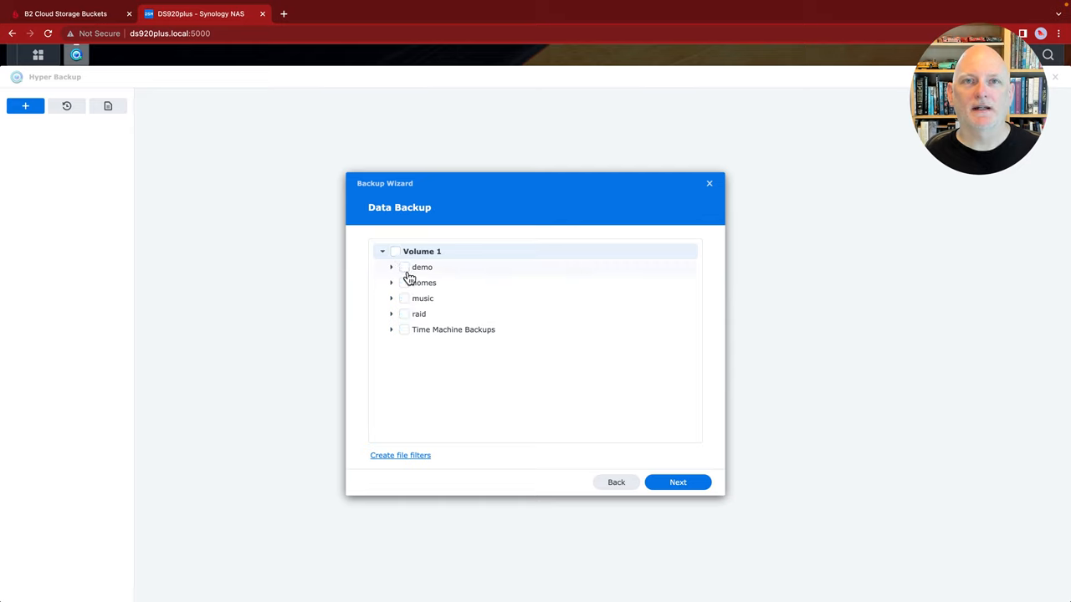
left_click(391, 268)
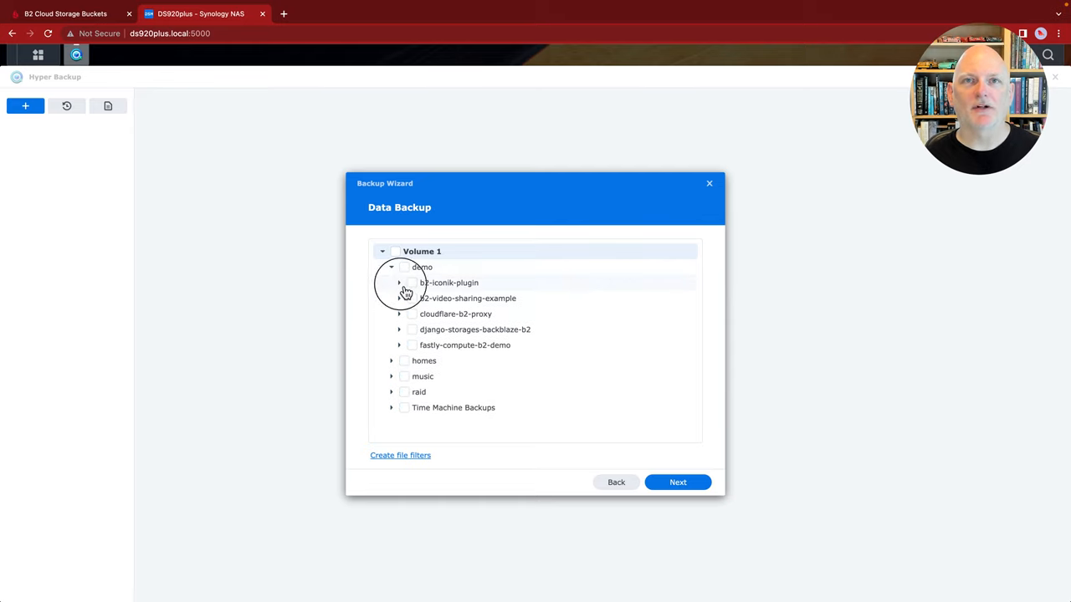
left_click(400, 283)
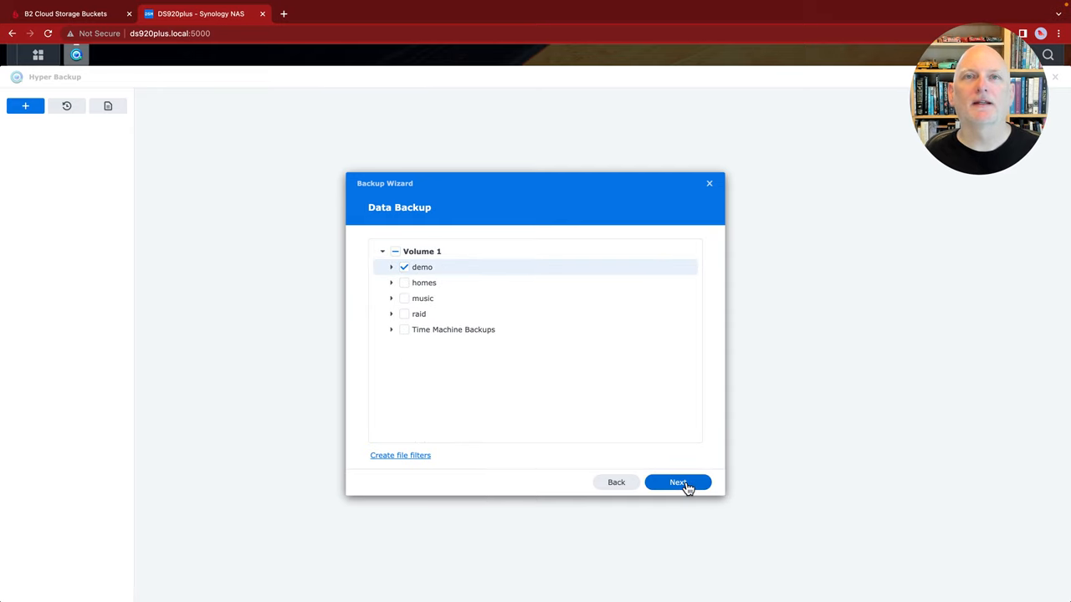
left_click(678, 482)
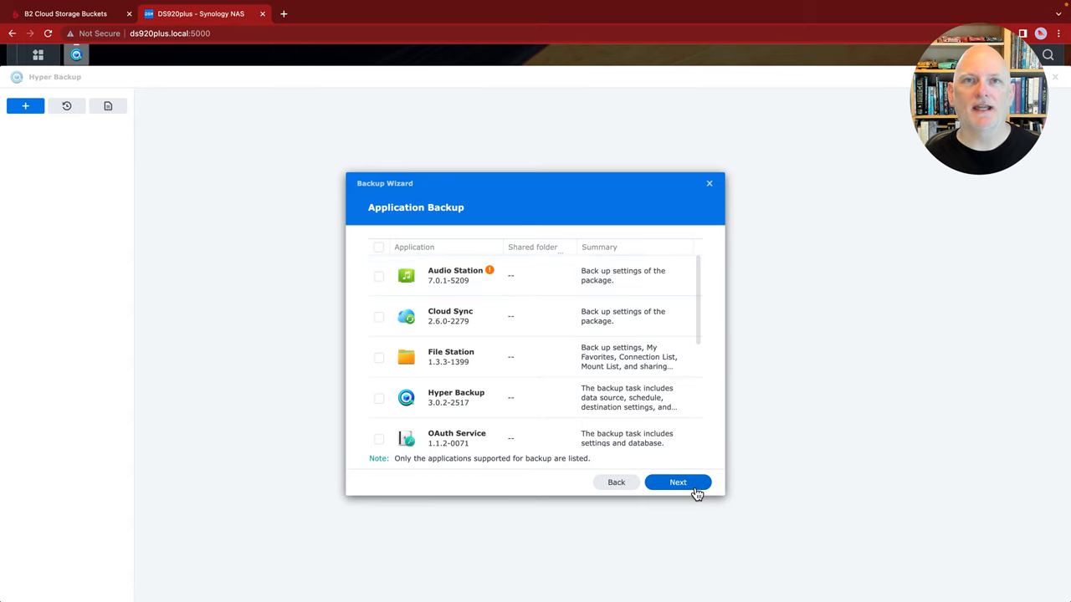
left_click(678, 482)
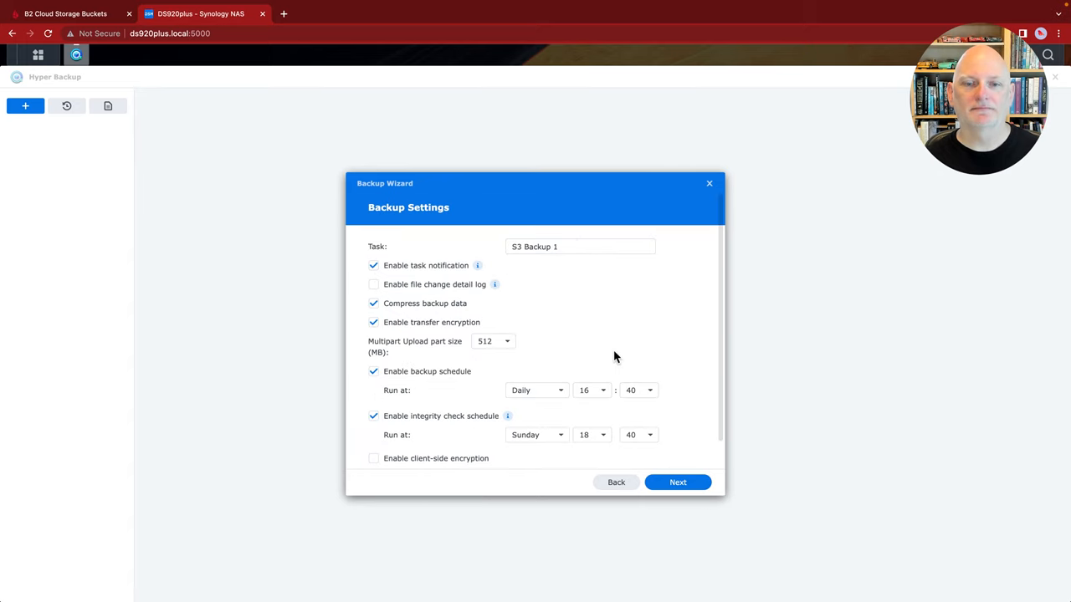
Set the daily backup hour to 22 and continue to rotation settings.
left_click(592, 391)
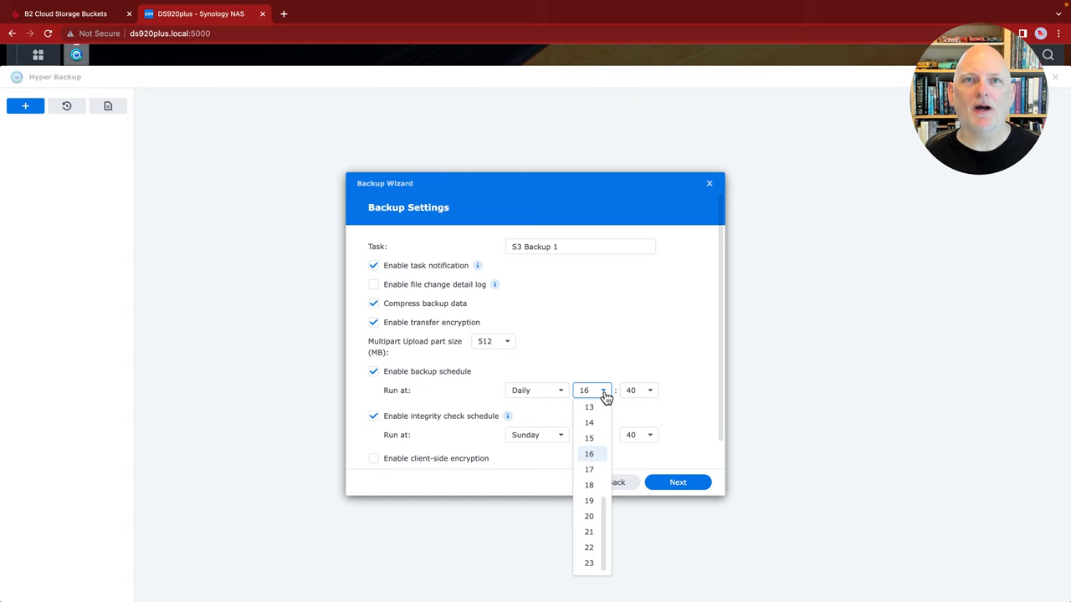
left_click(586, 548)
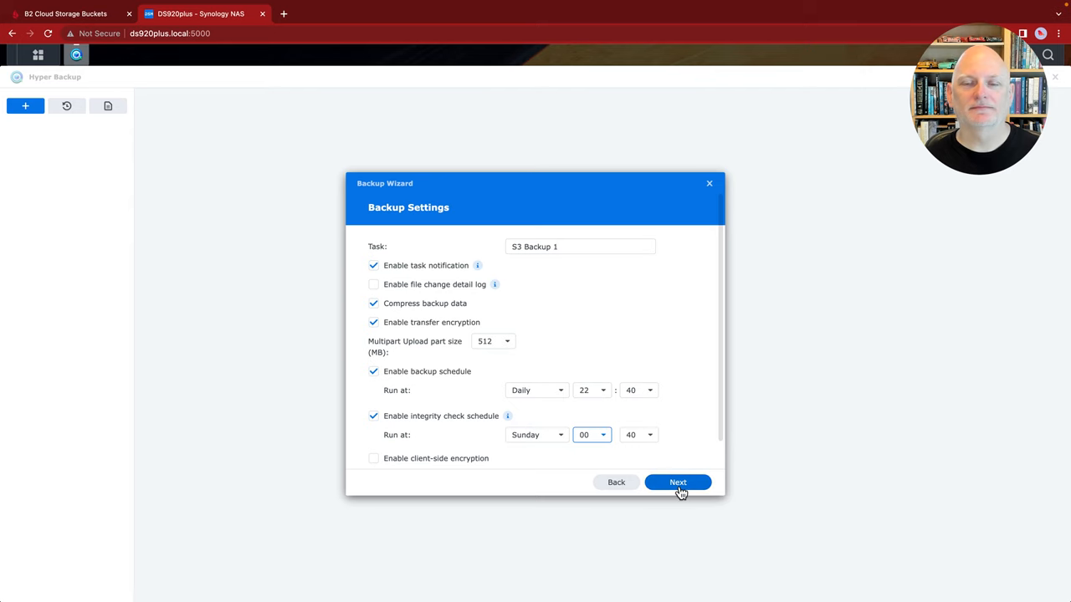
left_click(678, 482)
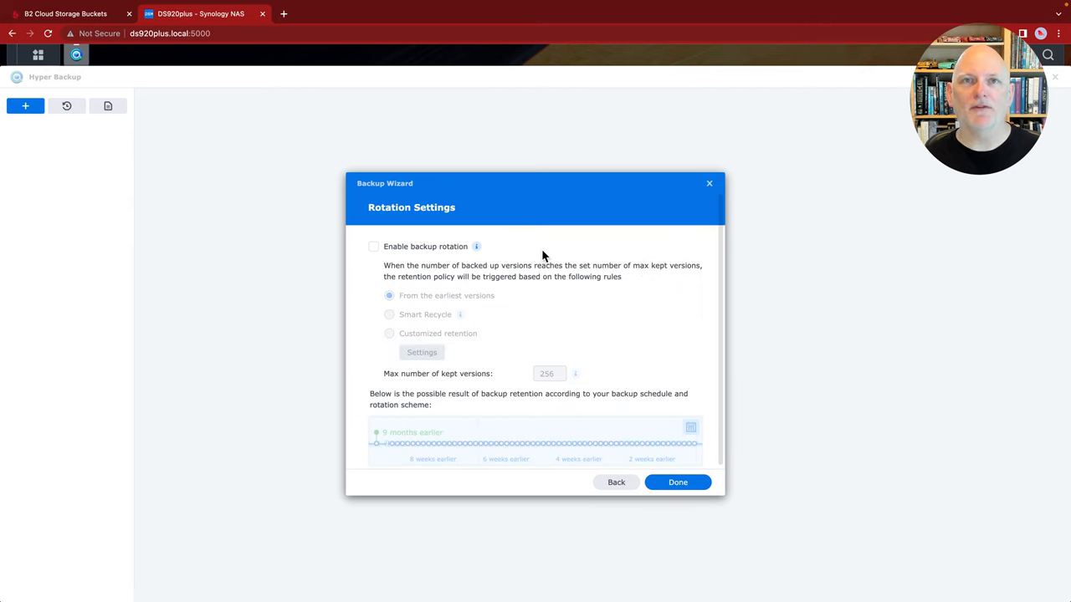
mouse_move(455, 232)
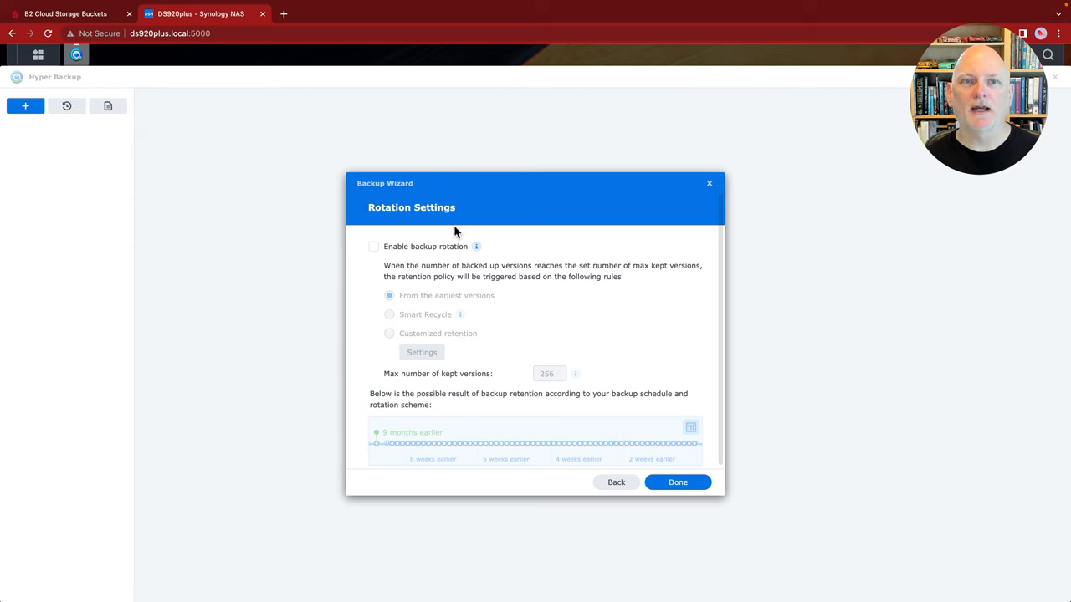
Enable backup rotation with the Smart Recycle policy and finish creating S3 Backup 1.
left_click(373, 246)
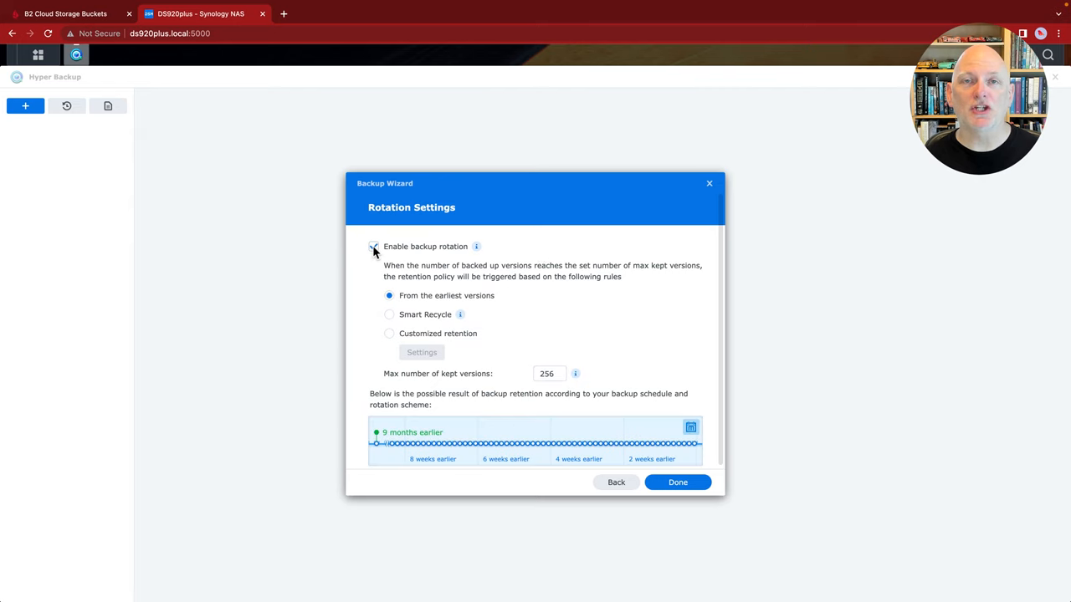
left_click(373, 246)
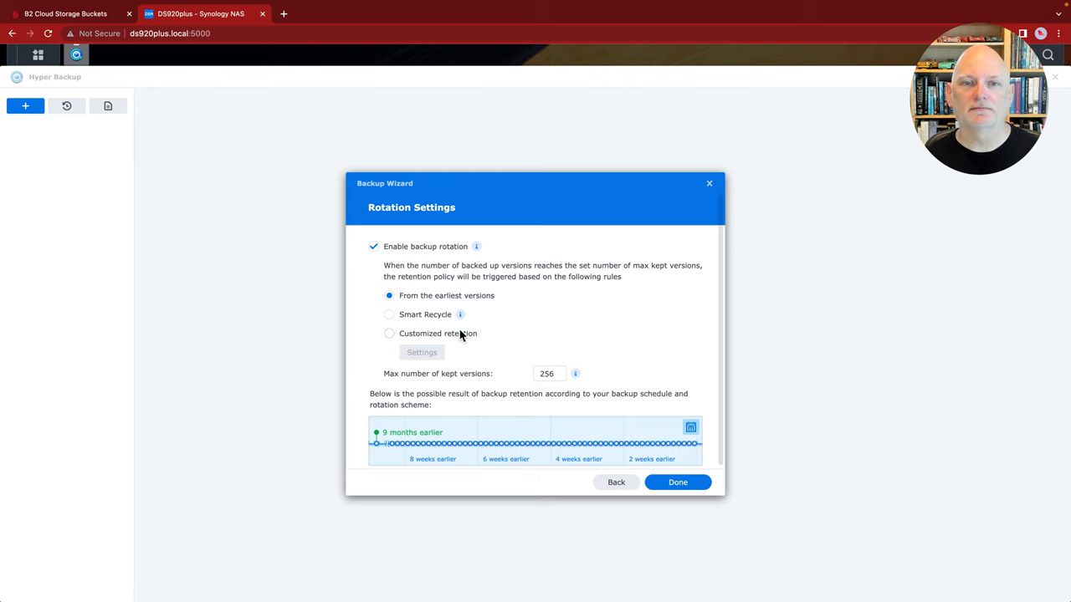
mouse_move(460, 314)
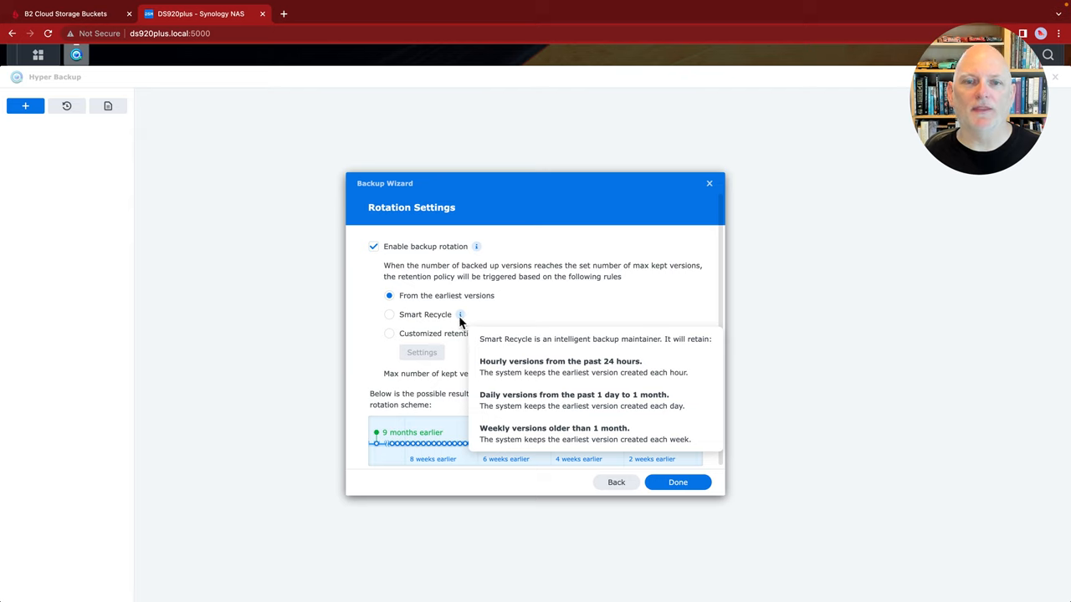
left_click(388, 314)
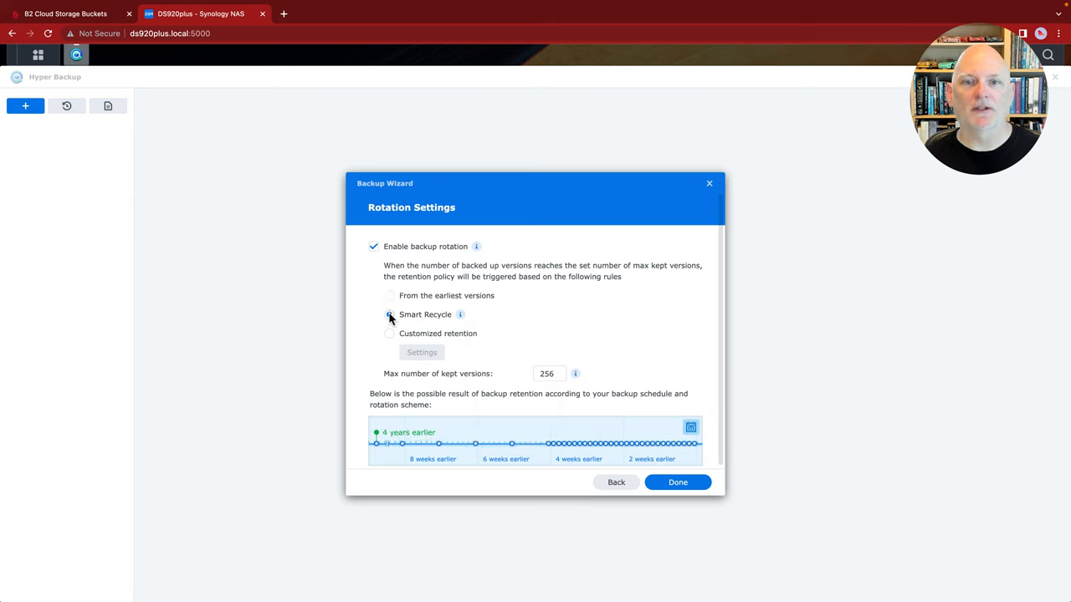
left_click(388, 314)
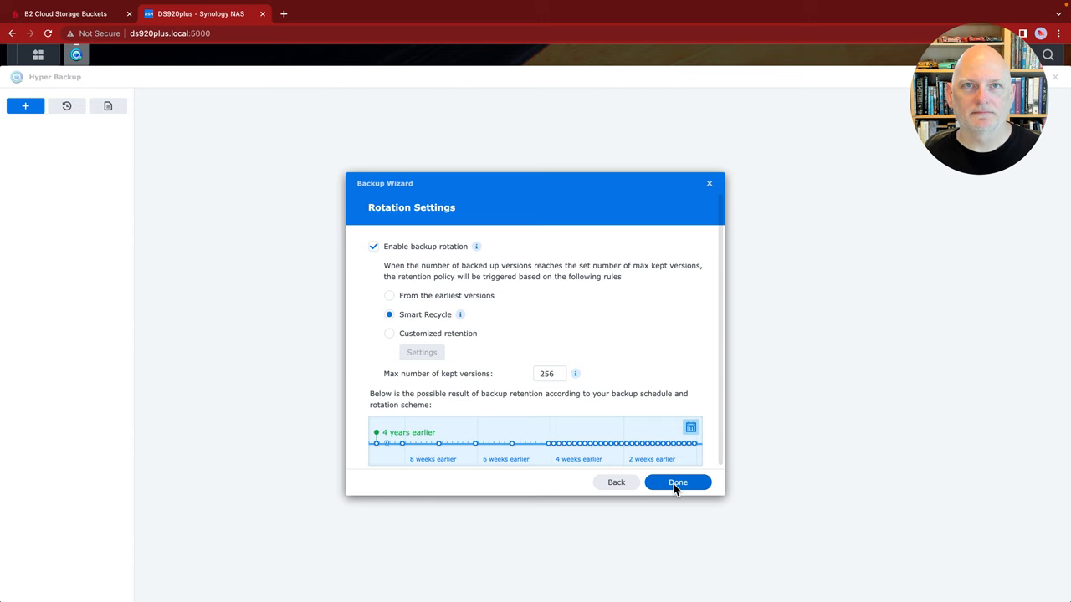
left_click(677, 481)
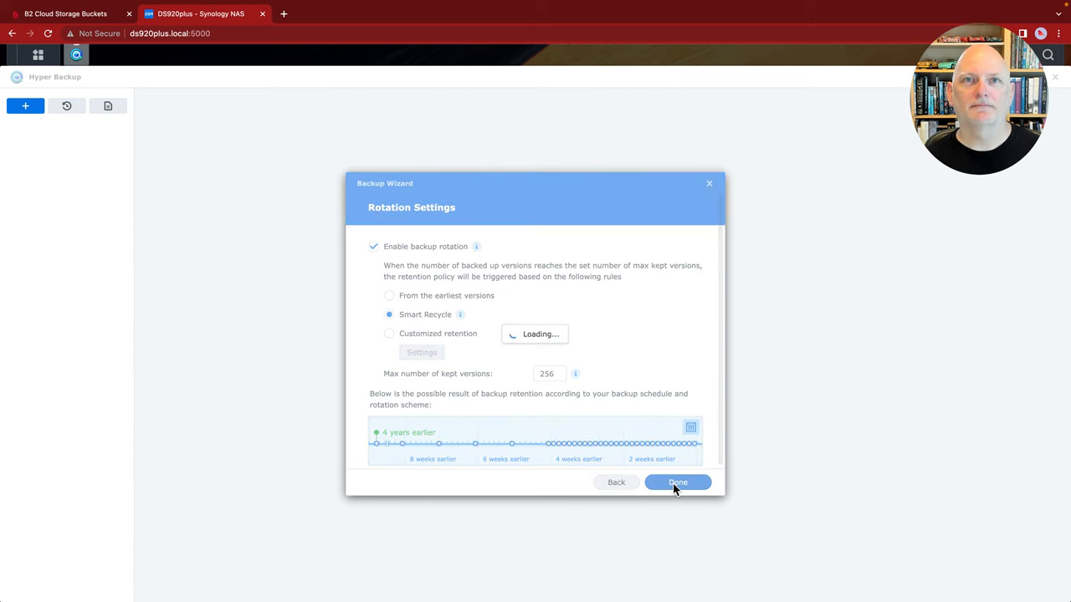
left_click(677, 482)
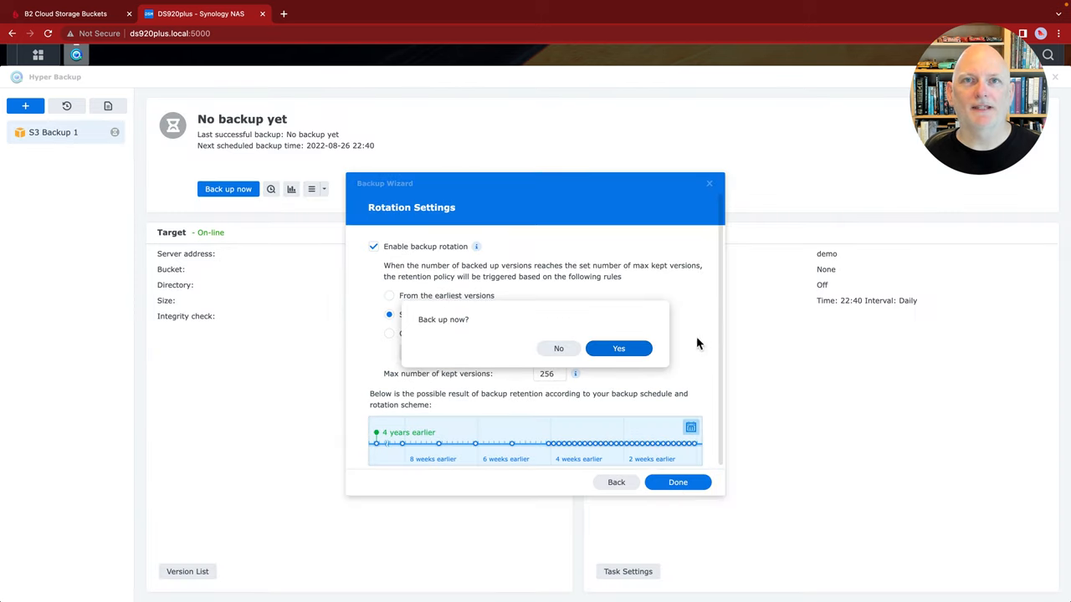
Answer Yes to back up now so S3 Backup 1 runs its first backup to success.
left_click(619, 348)
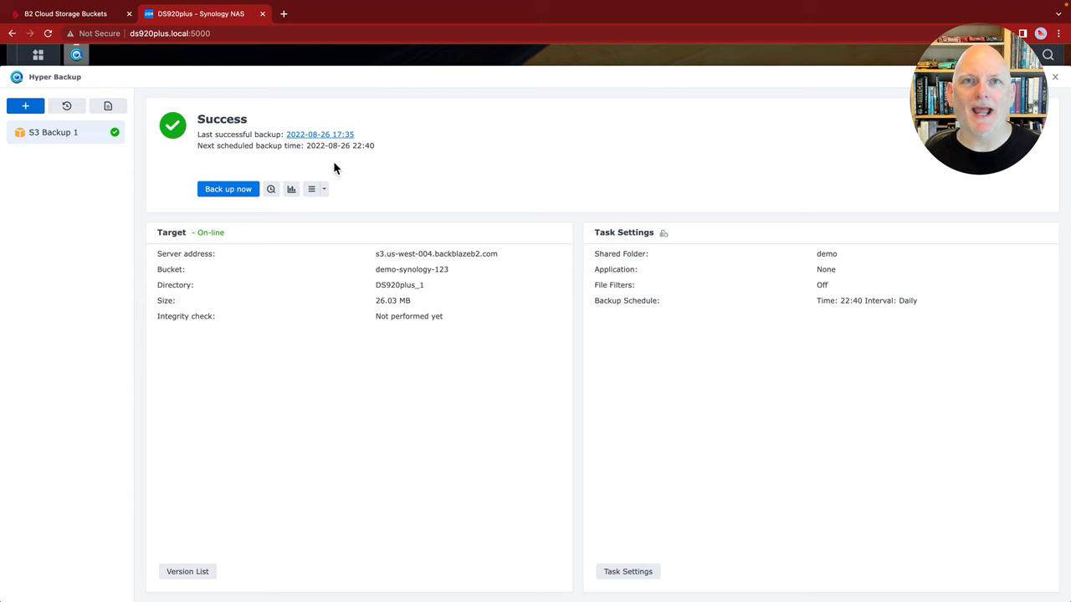
left_click(80, 15)
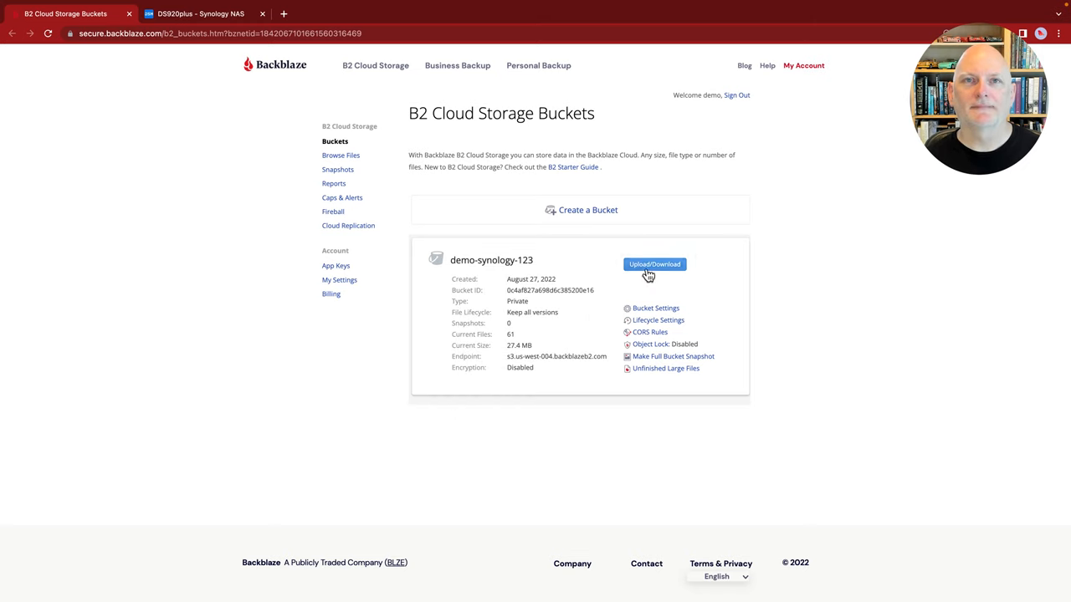
Browse the demo-synology-123 bucket's files down into the backup's Pool folder.
left_click(654, 264)
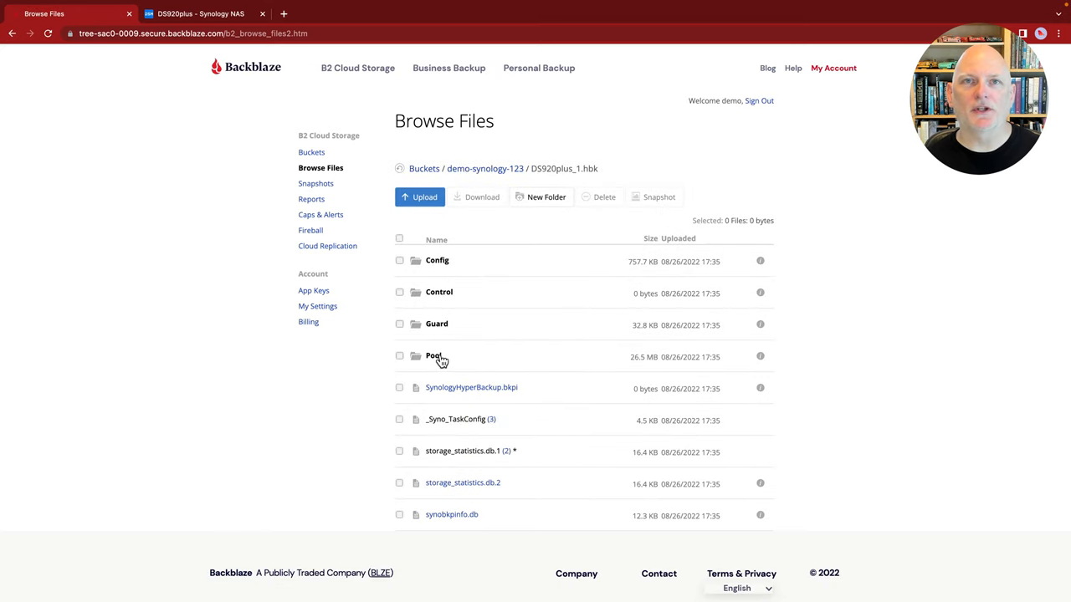
left_click(432, 355)
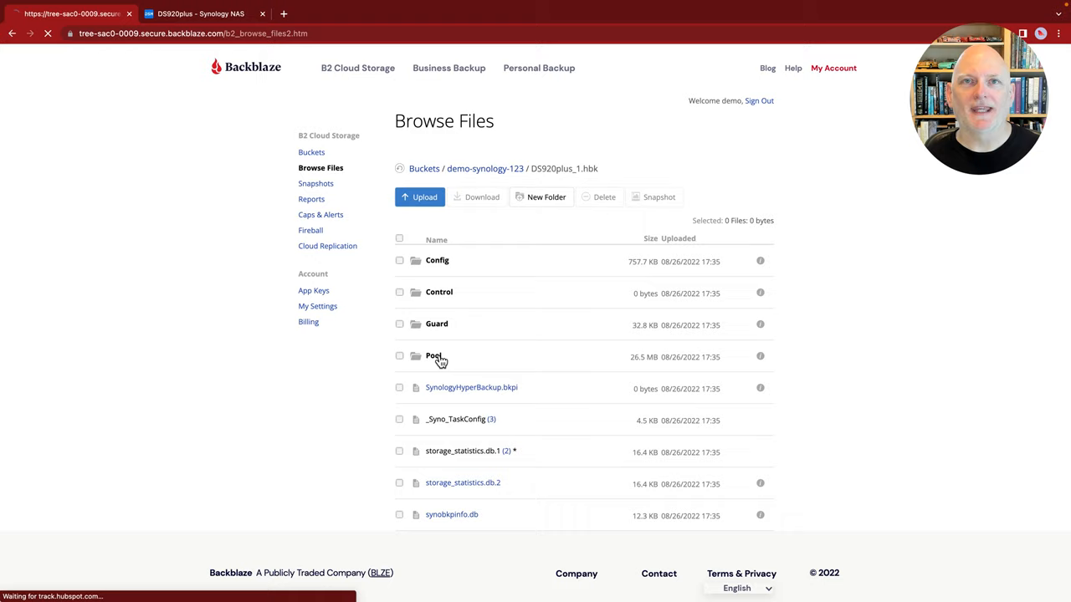
left_click(430, 356)
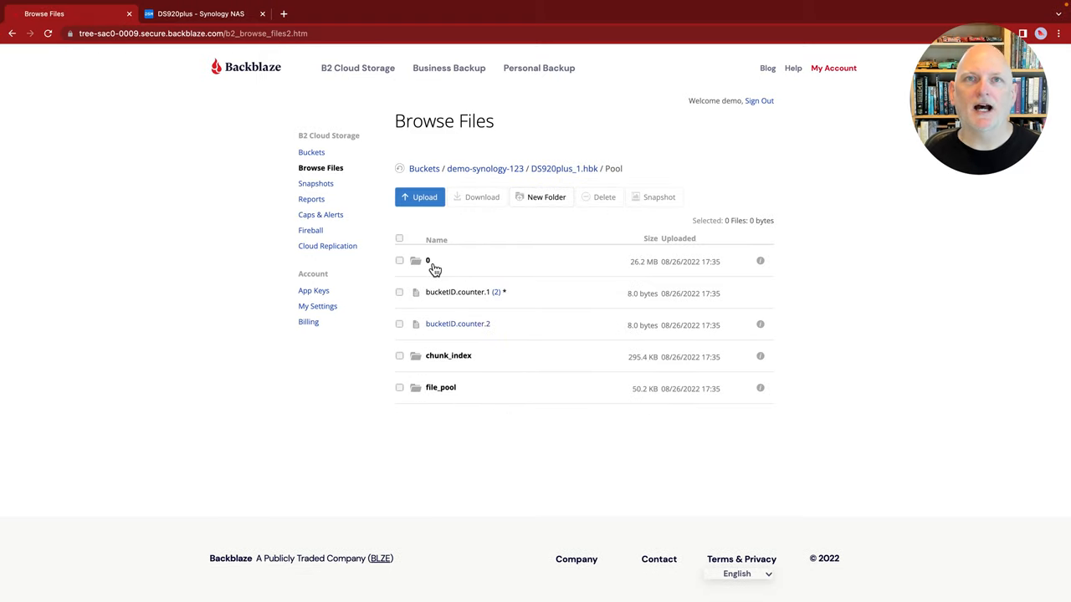
left_click(428, 261)
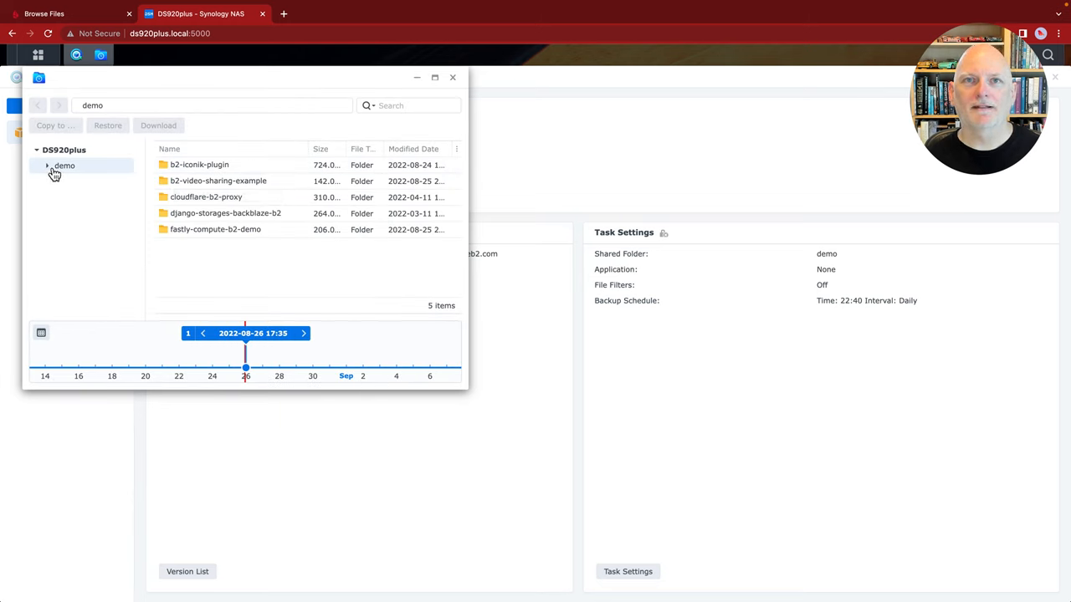
Expand demo and then b2-iconik-plugin to reveal the plugin folder's backed-up contents.
left_click(47, 166)
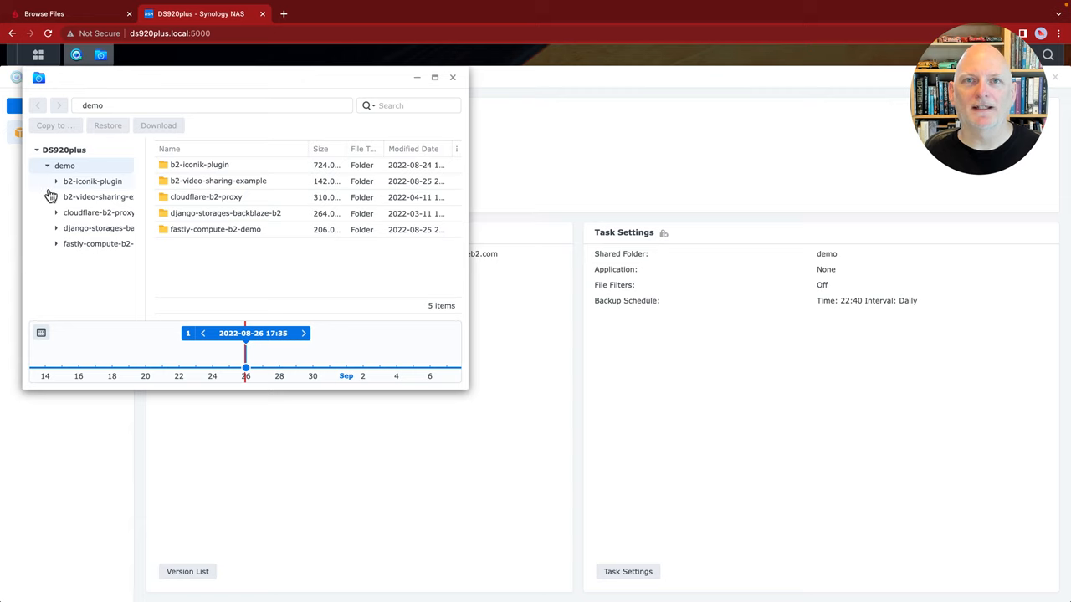
left_click(47, 180)
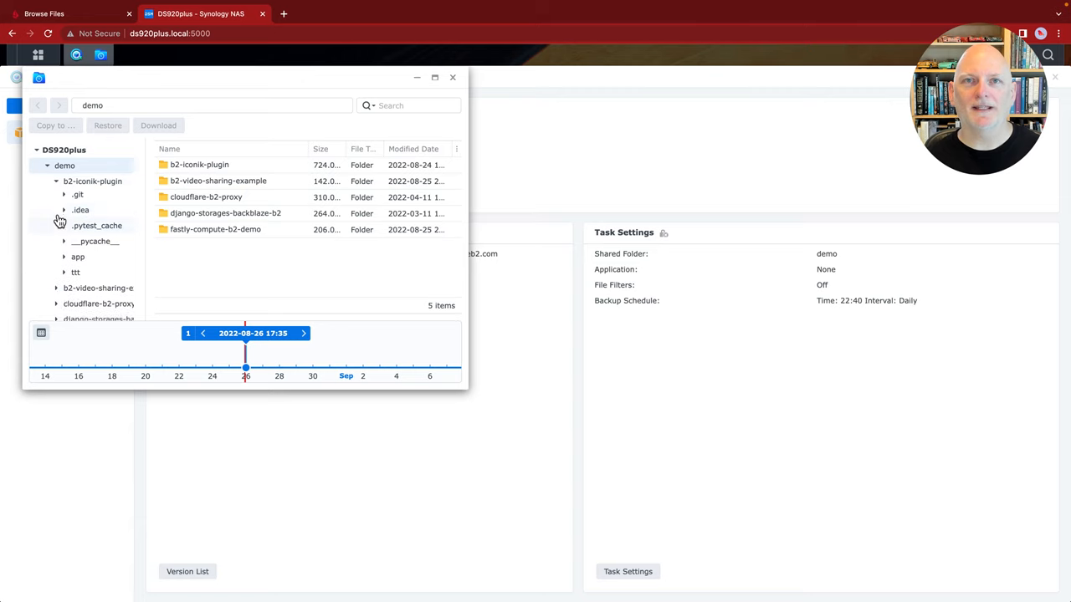